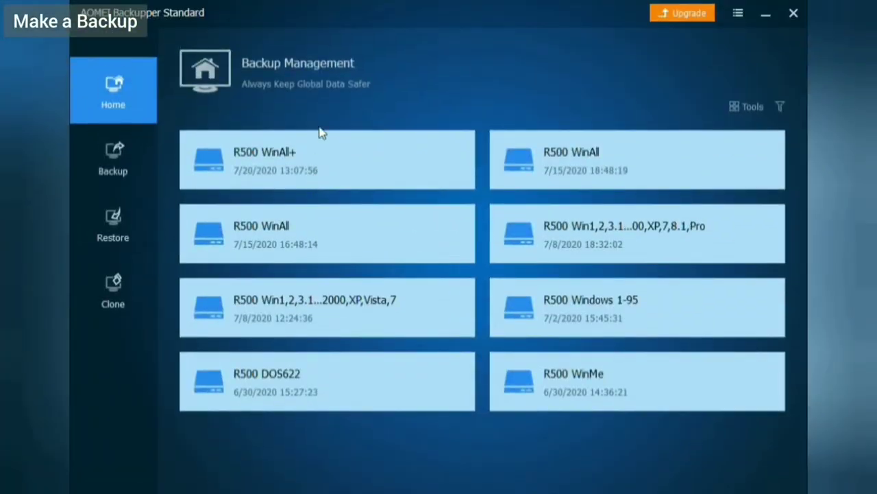
{"action": "mouse_move", "coordinate": [112, 159]}
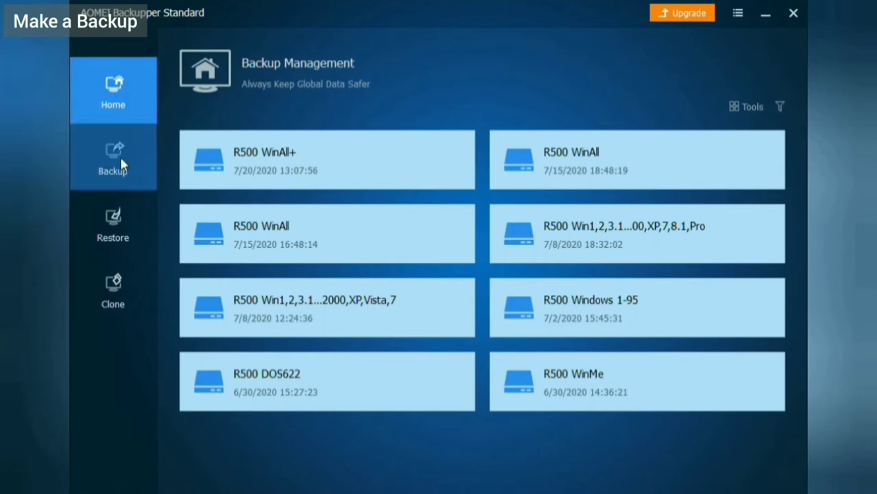
Name the disk backup task 'R500 WinAll Final', add MyDisk 2 as source and start the backup
{"action": "left_click", "coordinate": [112, 157]}
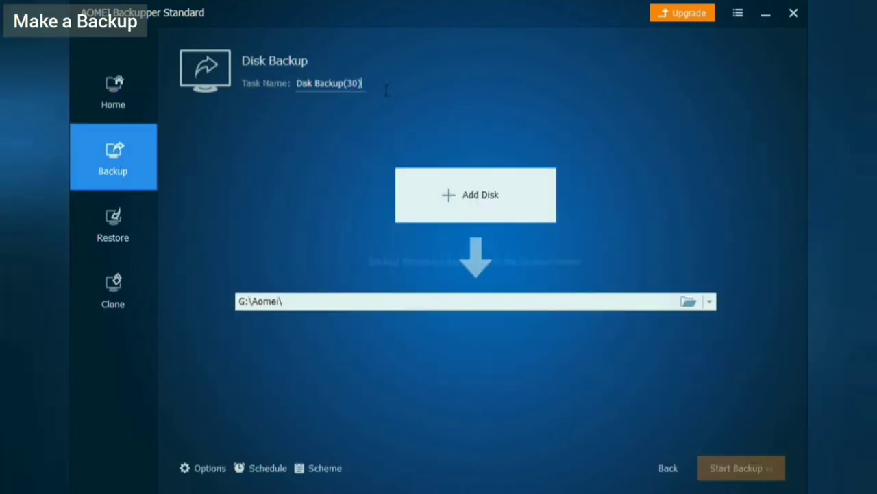
{"action": "type", "text": "R500 WinAll Final"}
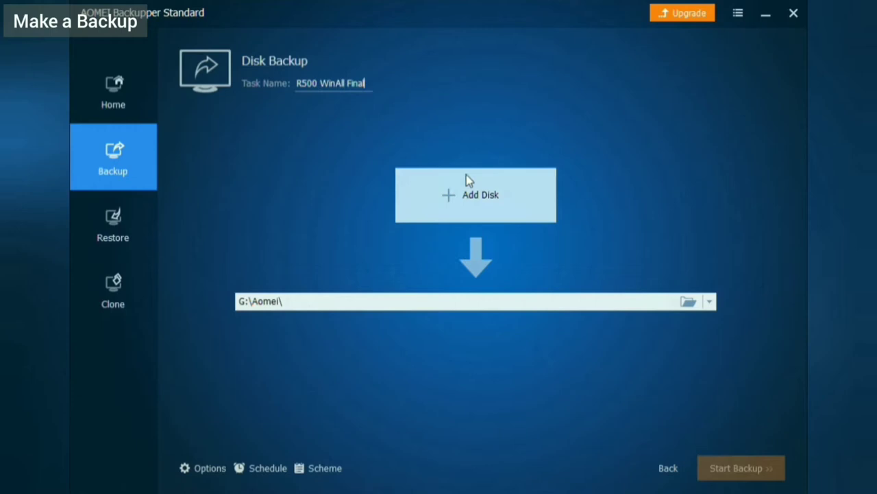
{"action": "left_click", "coordinate": [476, 195]}
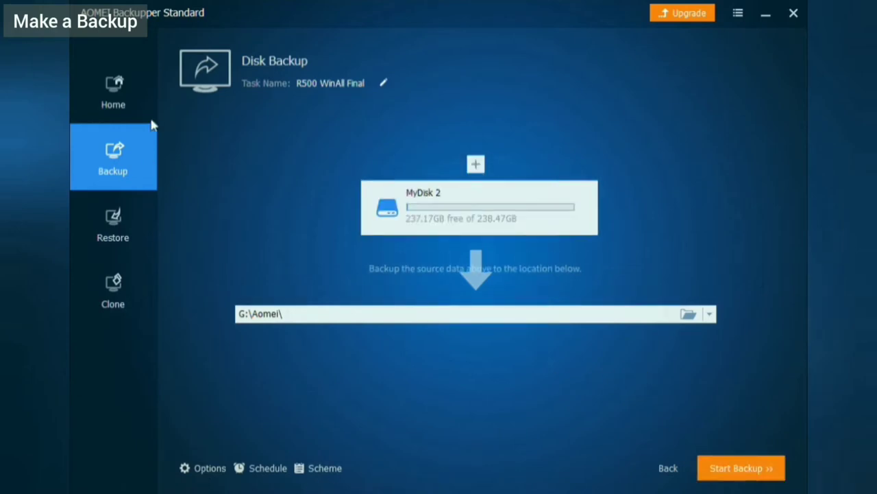
{"action": "mouse_move", "coordinate": [555, 491]}
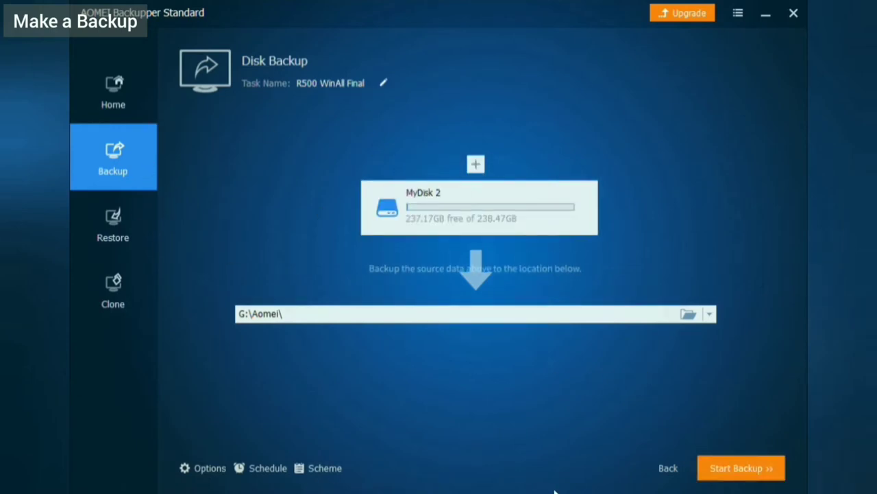
{"action": "mouse_move", "coordinate": [559, 451]}
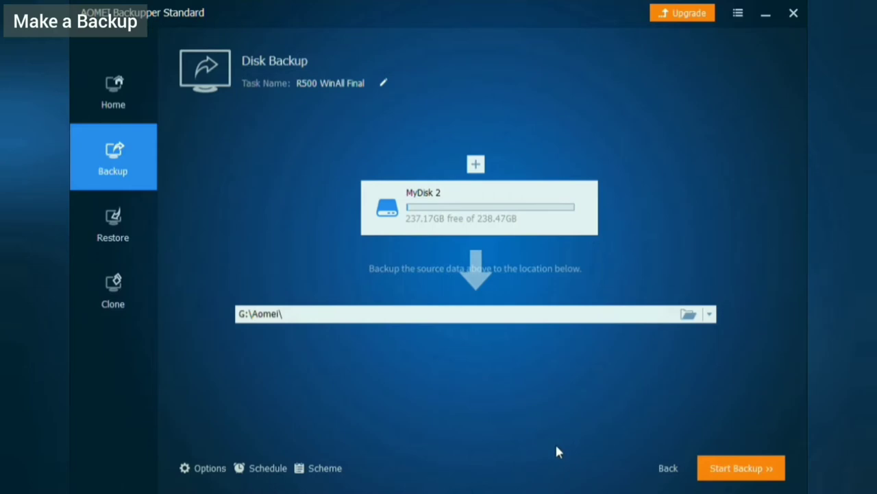
{"action": "left_click", "coordinate": [740, 468]}
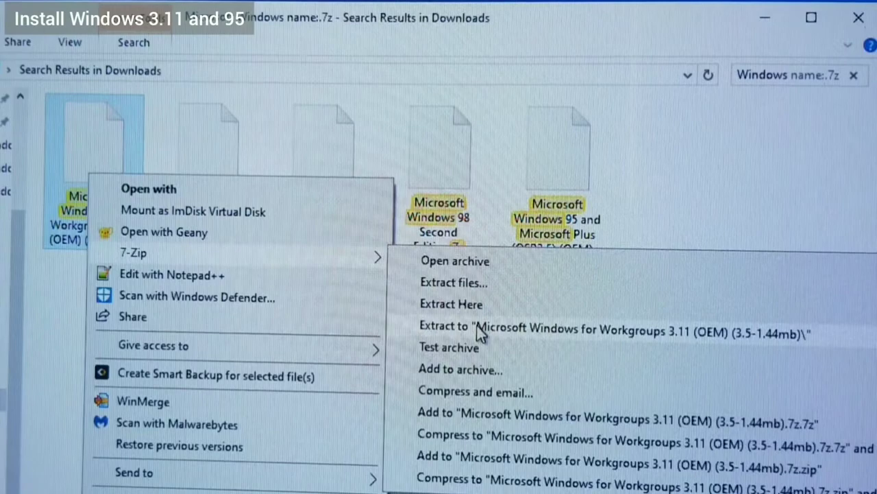
Extract the Workgroups 3.11 .7z with 7-Zip, enter the new folder and allow ImDisk to run
{"action": "left_click", "coordinate": [192, 211]}
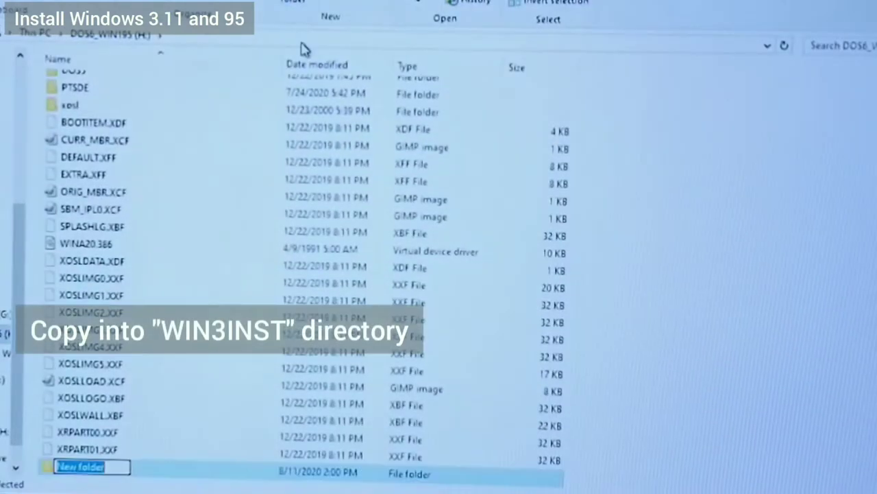
{"action": "double_click", "coordinate": [80, 466]}
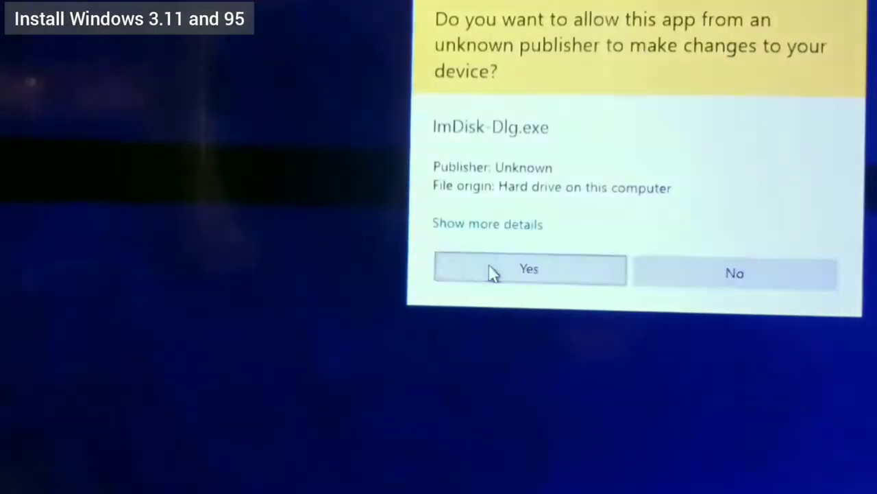
{"action": "left_click", "coordinate": [529, 269]}
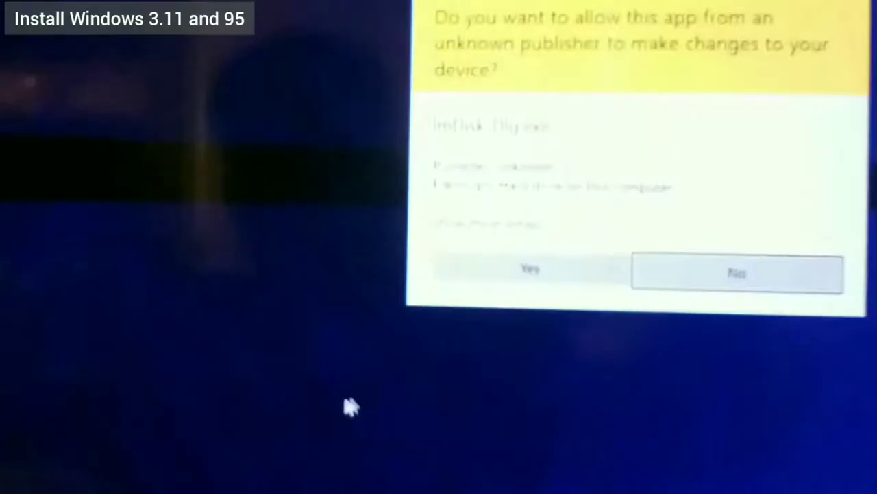
Mount the DiskNN.img floppy images as ImDisk virtual disks to copy their files
{"action": "left_click", "coordinate": [529, 269]}
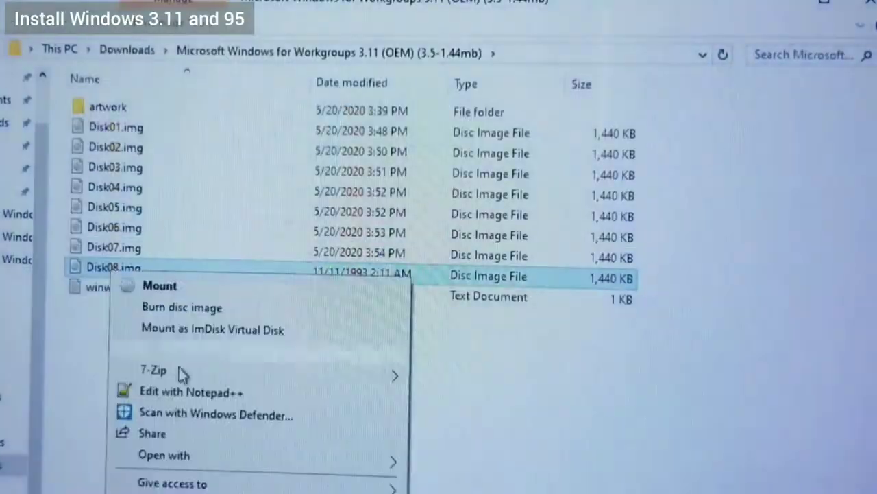
{"action": "left_click", "coordinate": [159, 285]}
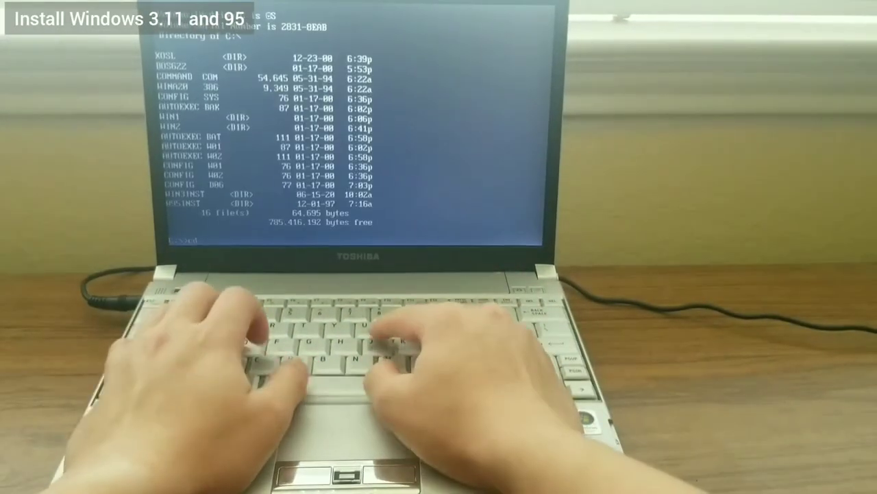
Run WIN3INST\setup at the C:\ prompt and choose Express Setup
{"action": "type", "text": "WIN3INST\\setup"}
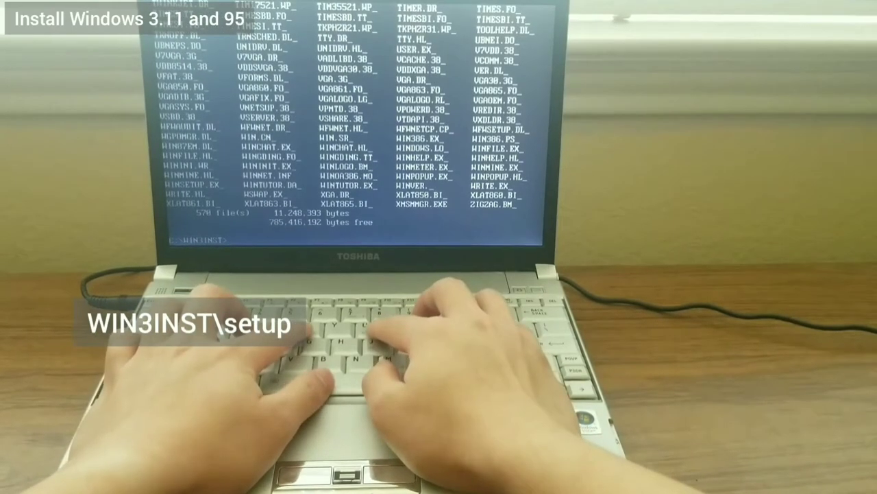
{"action": "key", "text": "enter"}
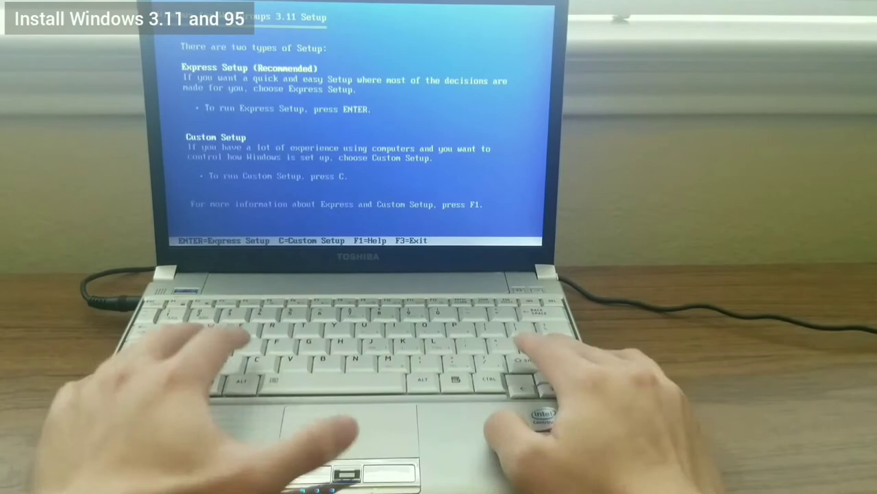
{"action": "key", "text": "enter"}
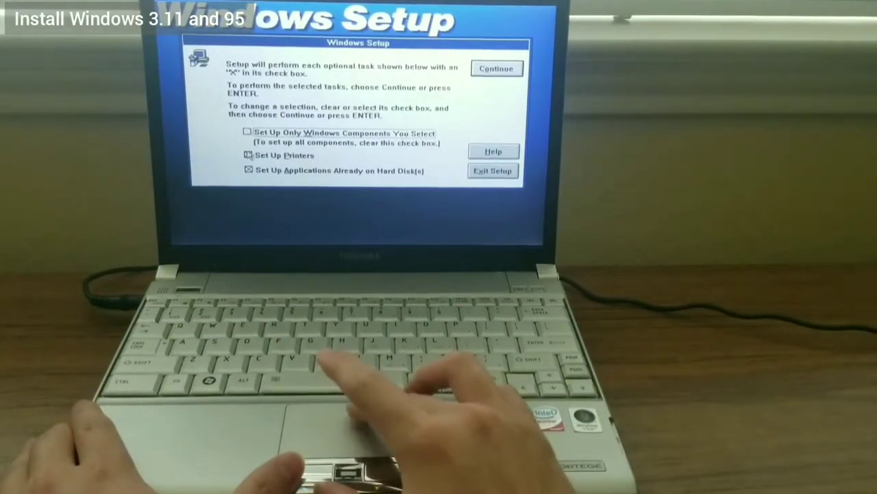
Skip setting up existing applications, accept no network and the AUTOEXEC.BAT and CONFIG.SYS changes, then restart
{"action": "left_click", "coordinate": [248, 170]}
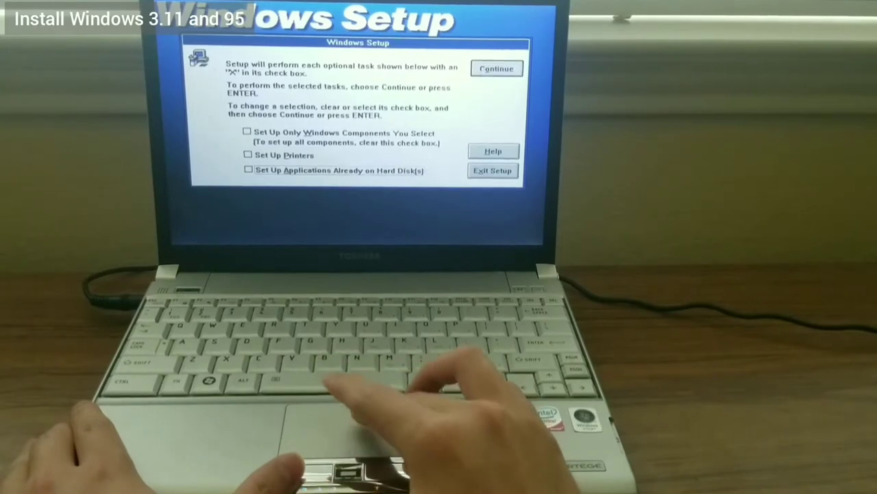
{"action": "left_click", "coordinate": [497, 69]}
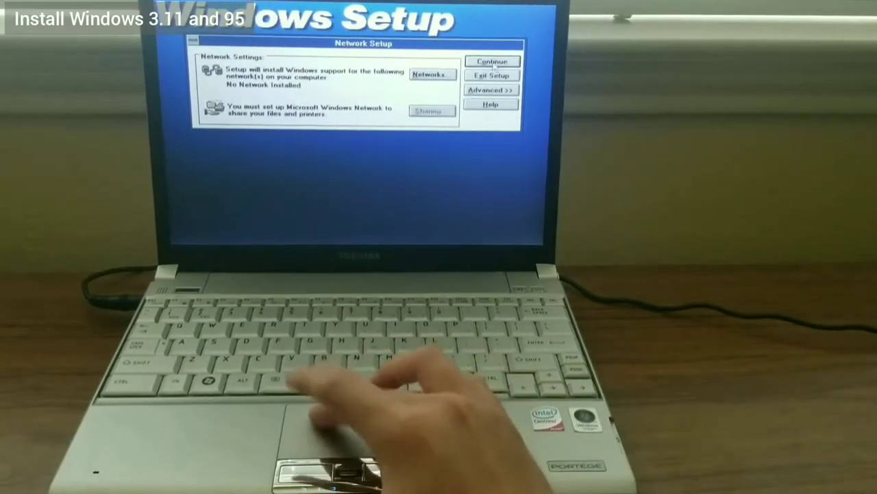
{"action": "left_click", "coordinate": [493, 61]}
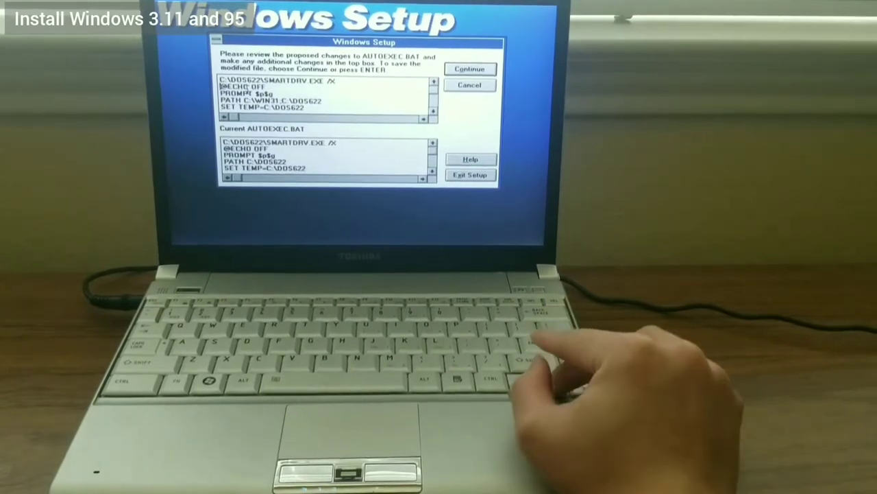
{"action": "left_click", "coordinate": [470, 68]}
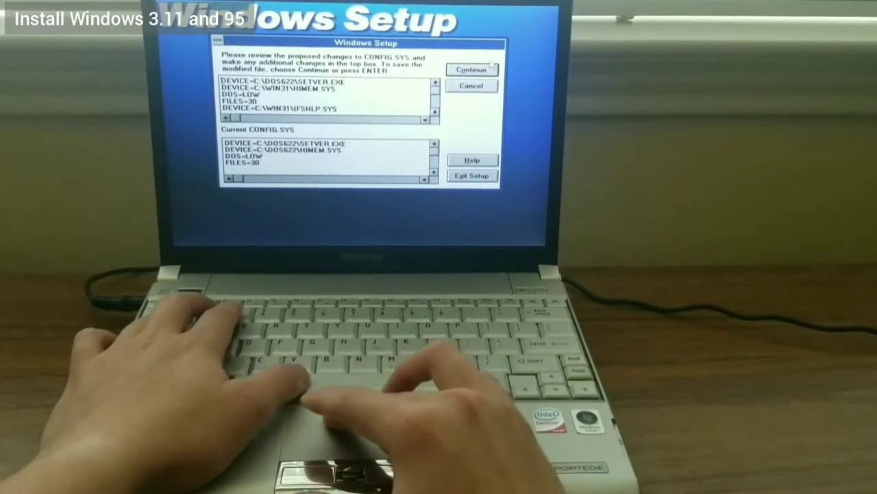
{"action": "left_click", "coordinate": [472, 69]}
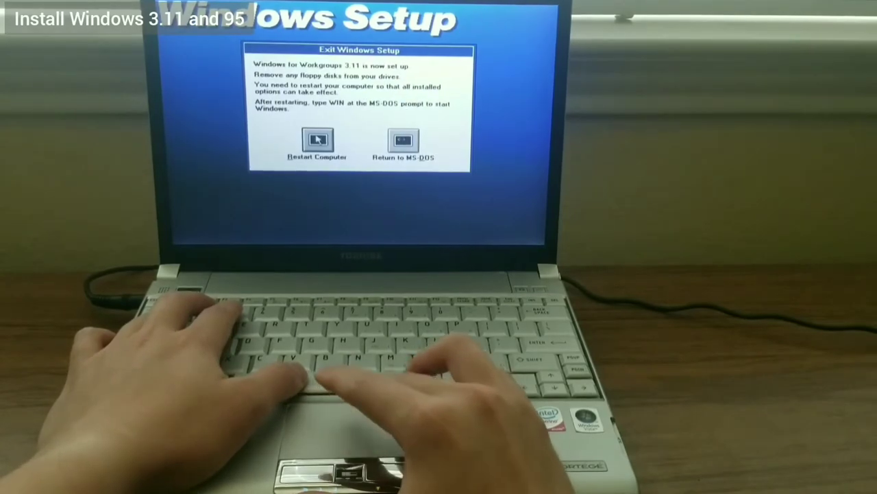
{"action": "left_click", "coordinate": [318, 139]}
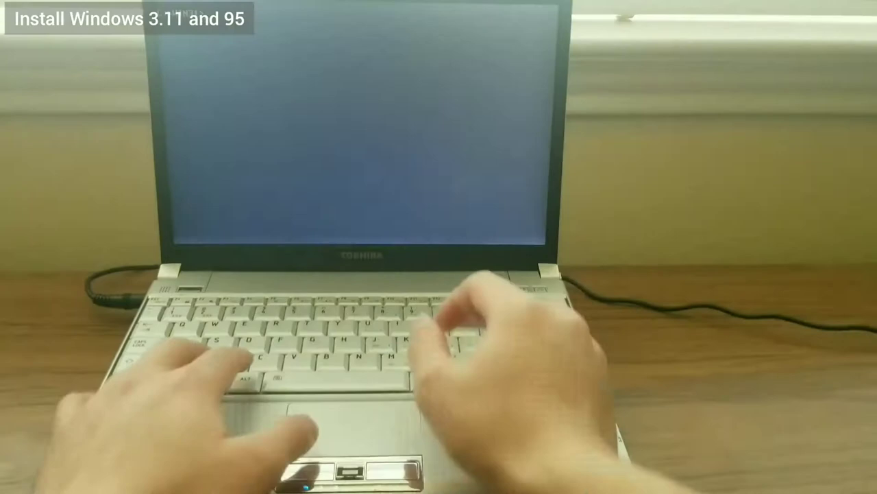
Run W95INST\setup /is and continue past the ScanDisk long filename warning
{"action": "type", "text": "W95INST\\setup /is"}
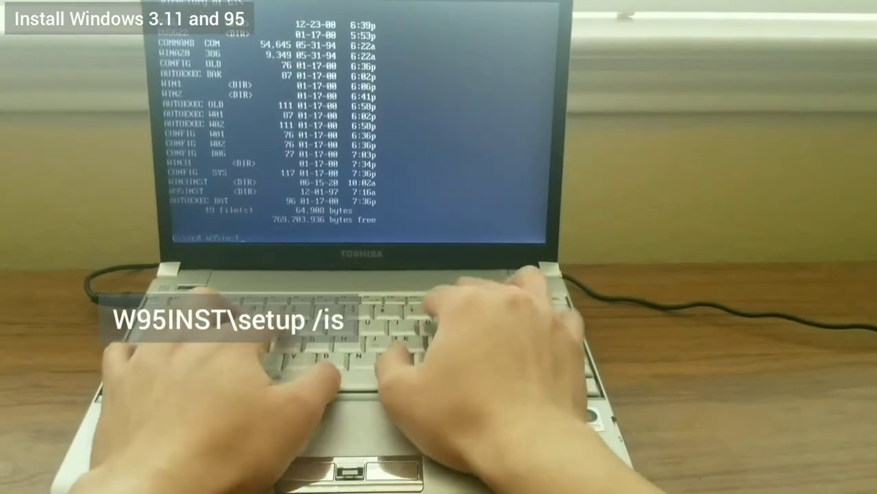
{"action": "key", "text": "enter"}
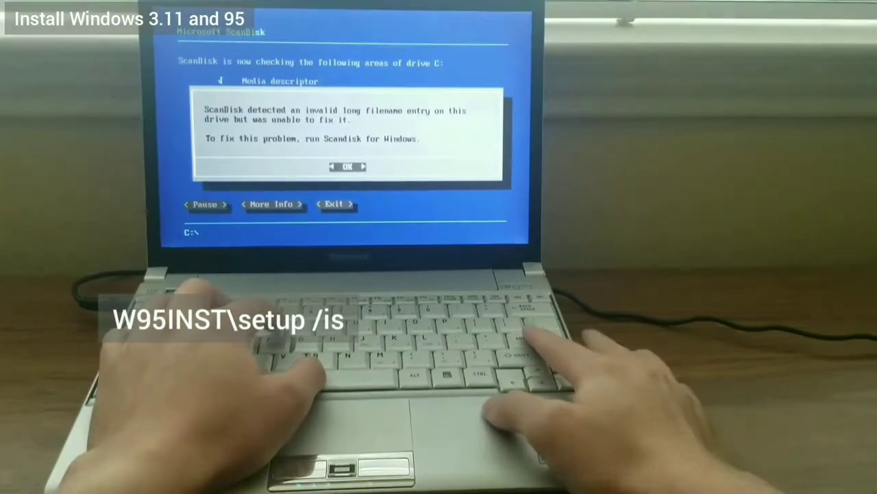
{"action": "key", "text": "enter"}
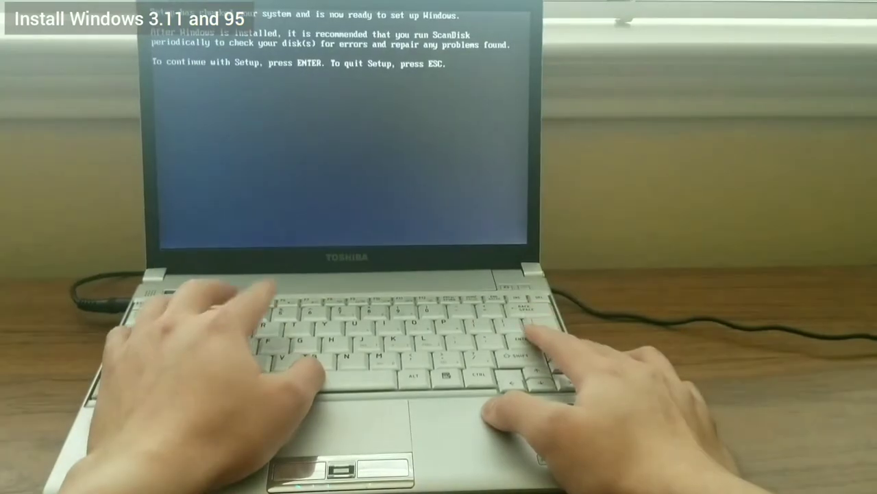
{"action": "key", "text": "enter"}
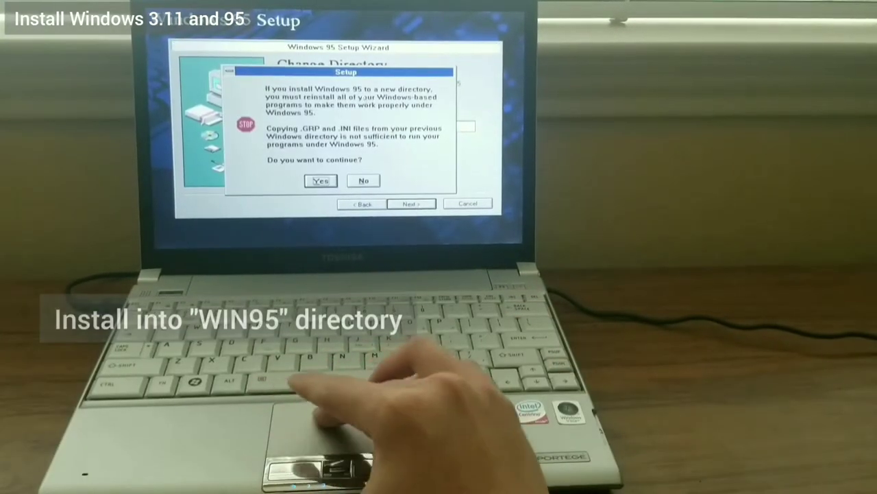
Confirm a new WIN95 directory, choose Custom setup and continue through hardware detection without online messaging components
{"action": "left_click", "coordinate": [321, 181]}
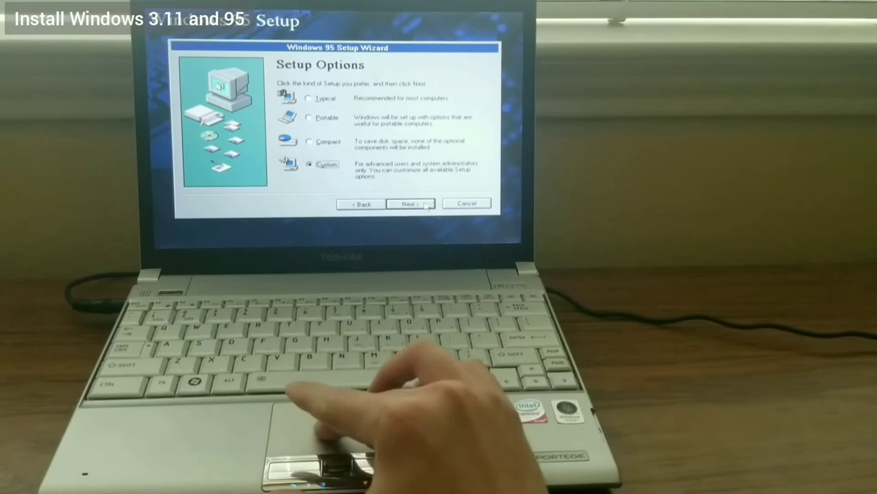
{"action": "left_click", "coordinate": [408, 202]}
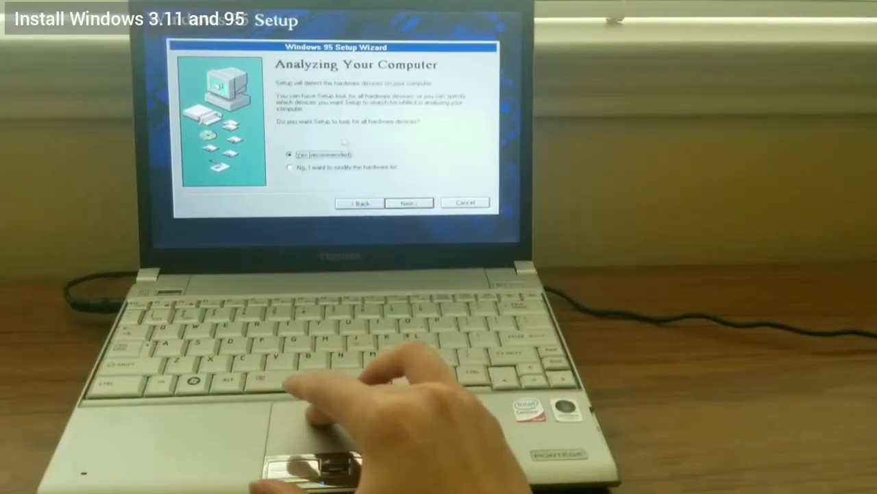
{"action": "left_click", "coordinate": [408, 203]}
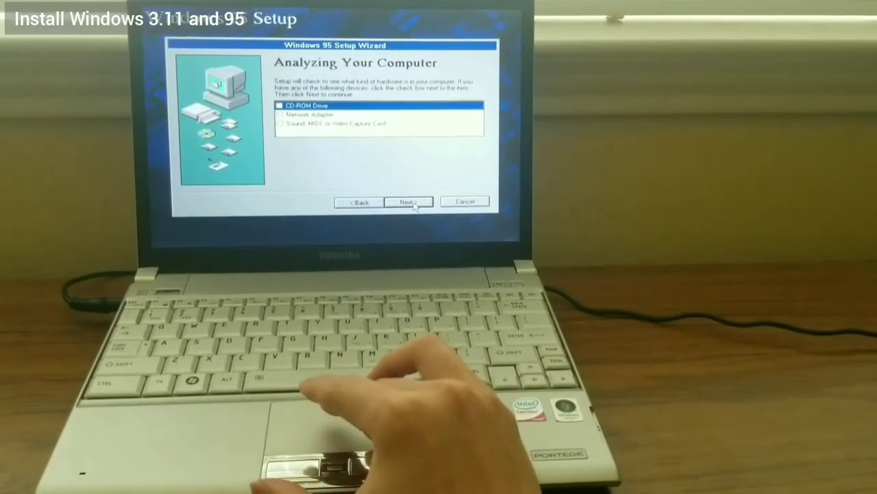
{"action": "left_click", "coordinate": [408, 202]}
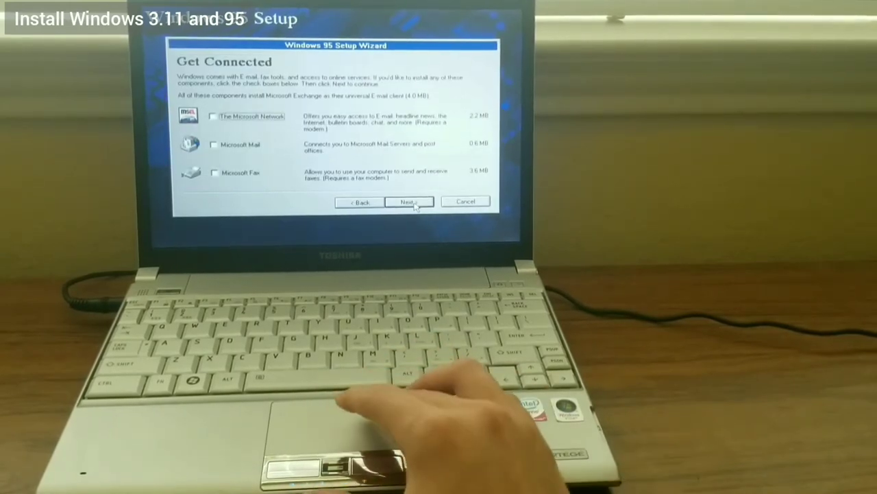
{"action": "left_click", "coordinate": [409, 202]}
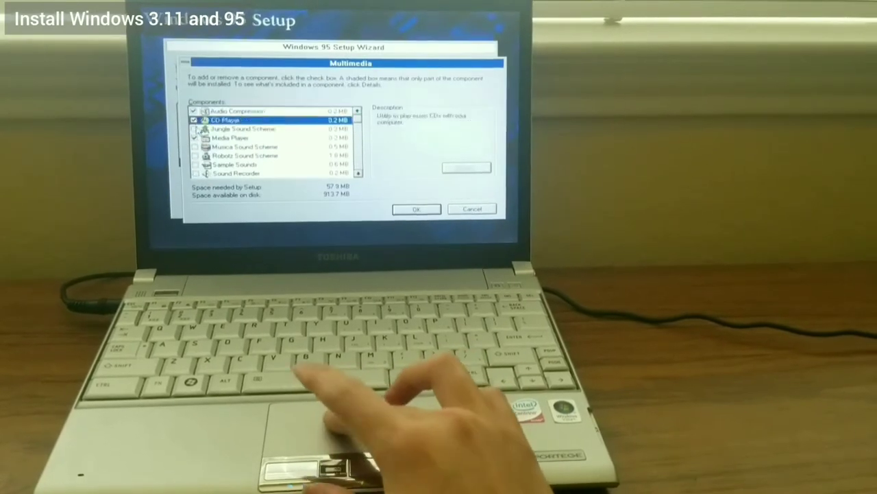
Accept the multimedia components, choose the primary network logon client, accept identification and computer settings, skip the startup disk
{"action": "left_click", "coordinate": [417, 209]}
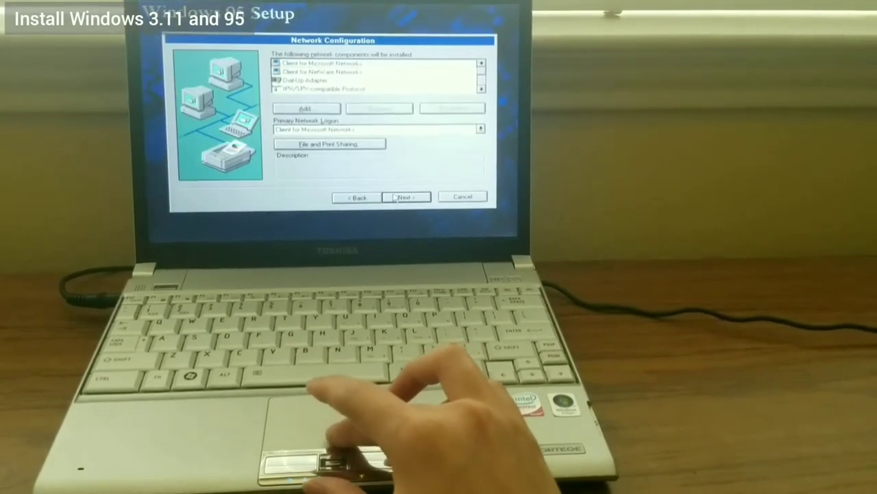
{"action": "left_click", "coordinate": [481, 129]}
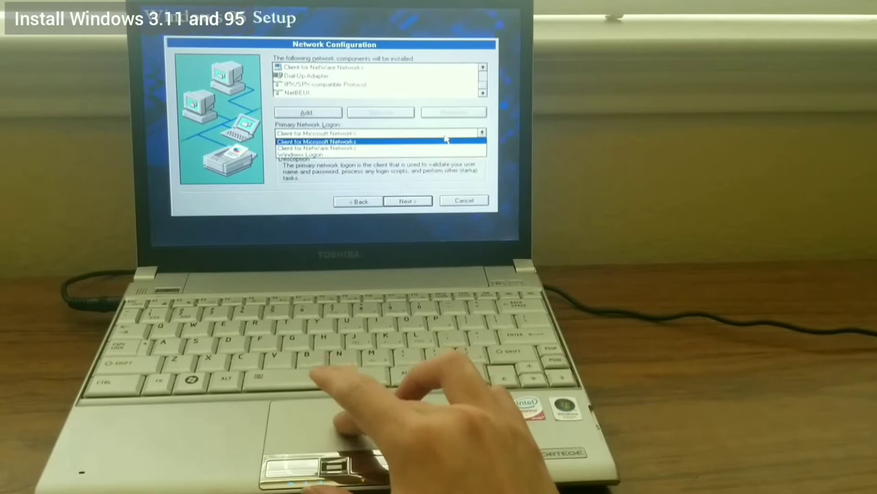
{"action": "left_click", "coordinate": [408, 200]}
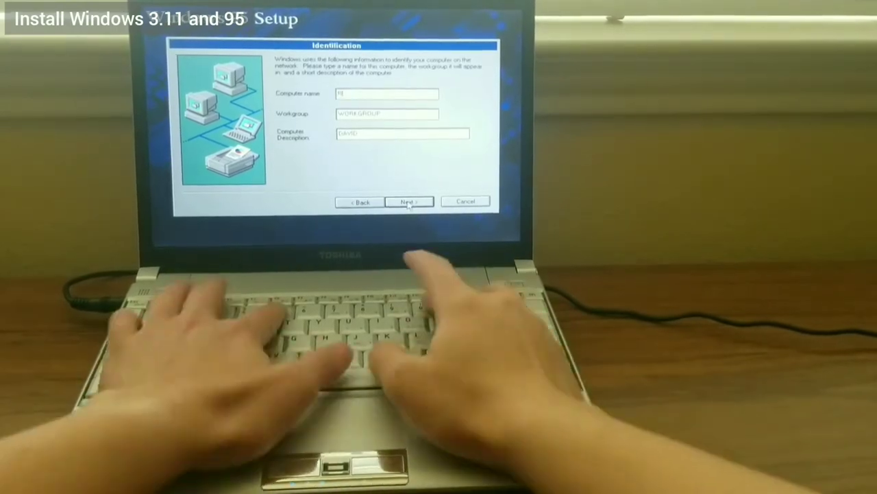
{"action": "left_click", "coordinate": [409, 202]}
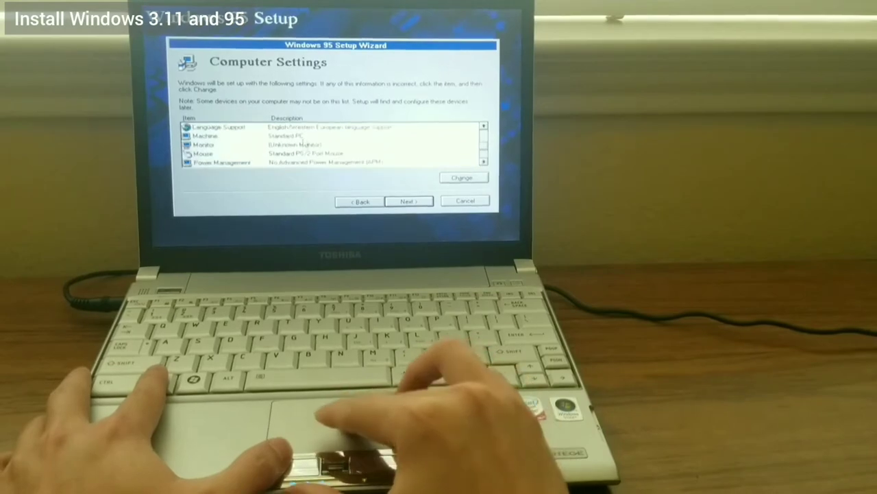
{"action": "left_click", "coordinate": [408, 200]}
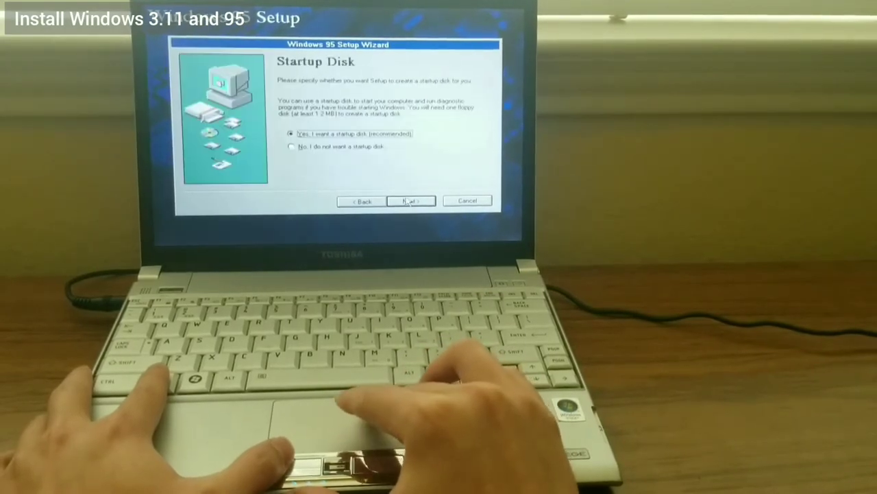
{"action": "left_click", "coordinate": [408, 200]}
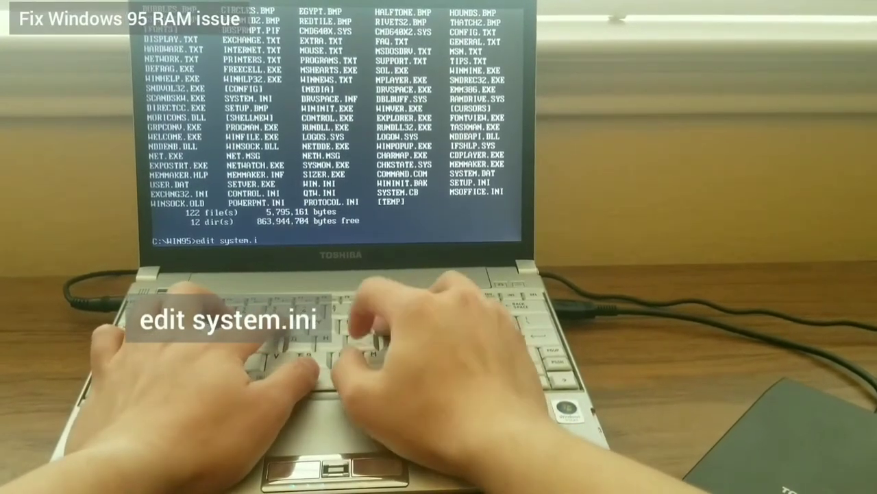
Run edit system.ini at the C:\WIN95 prompt to load it in MS-DOS Editor
{"action": "key", "text": "enter"}
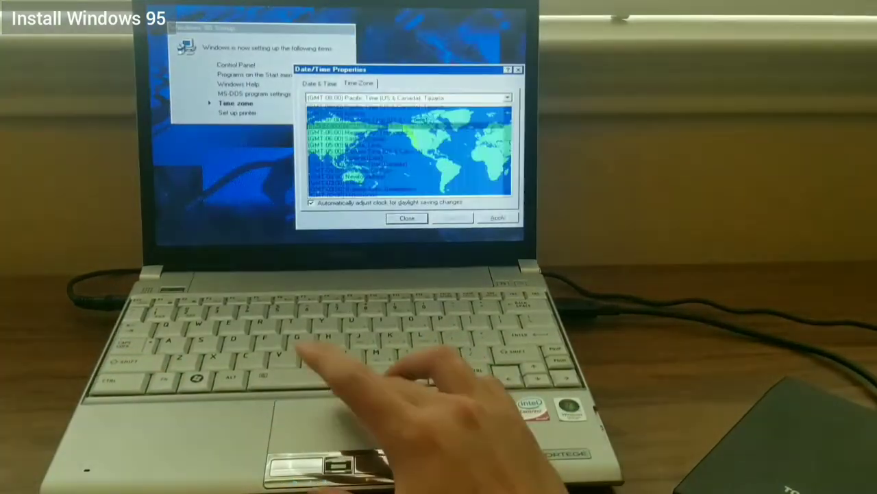
Close Date/Time Properties, restart to finish setup, then confirm a Shut Down option from the new desktop
{"action": "left_click", "coordinate": [406, 218]}
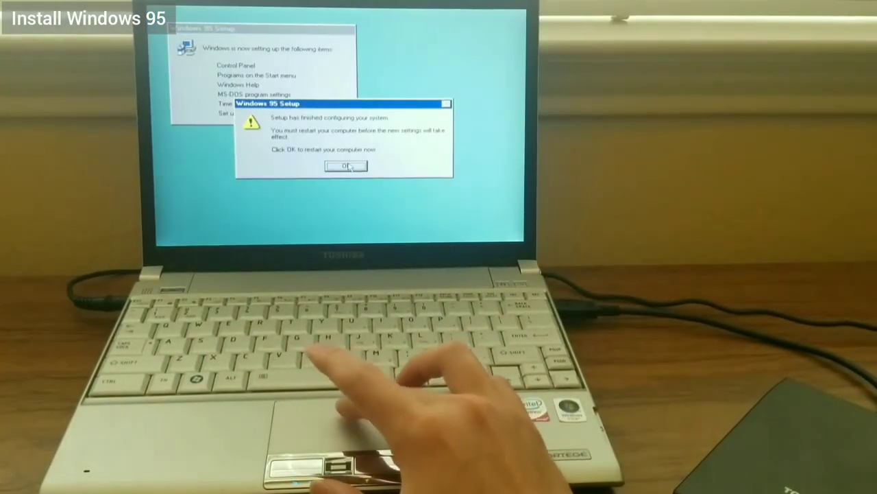
{"action": "left_click", "coordinate": [345, 167]}
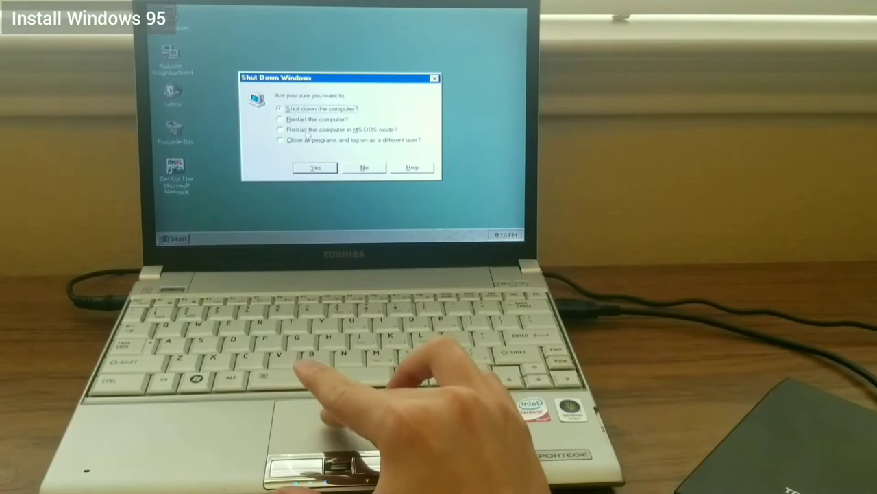
{"action": "left_click", "coordinate": [312, 167]}
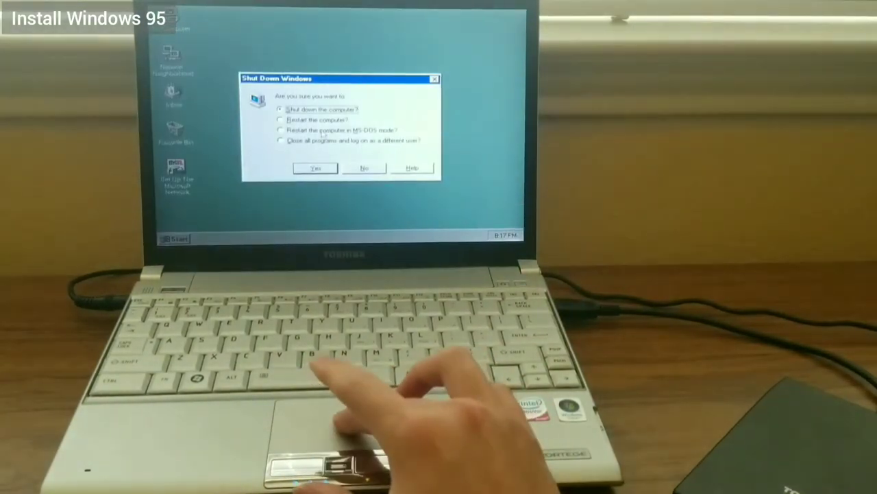
{"action": "left_click", "coordinate": [315, 168]}
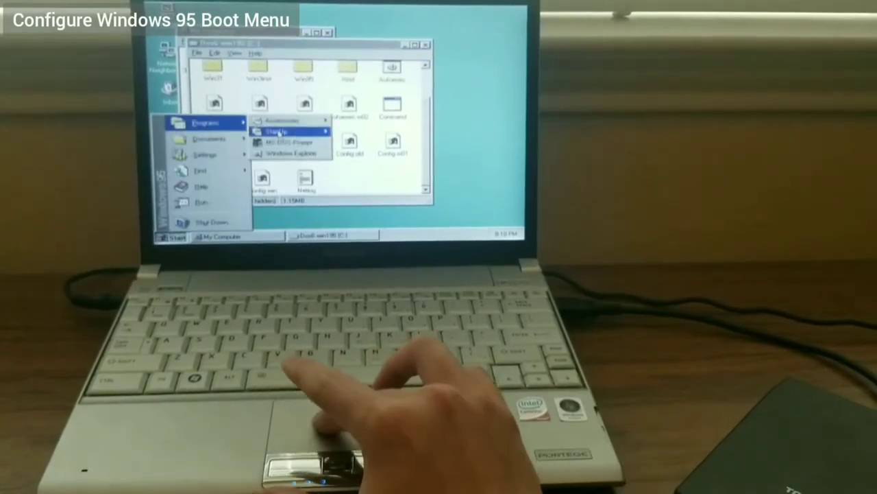
From an MS-DOS prompt run attrib -r -s -h msdos.sys to unlock it, then confirm restarting the computer
{"action": "left_click", "coordinate": [281, 143]}
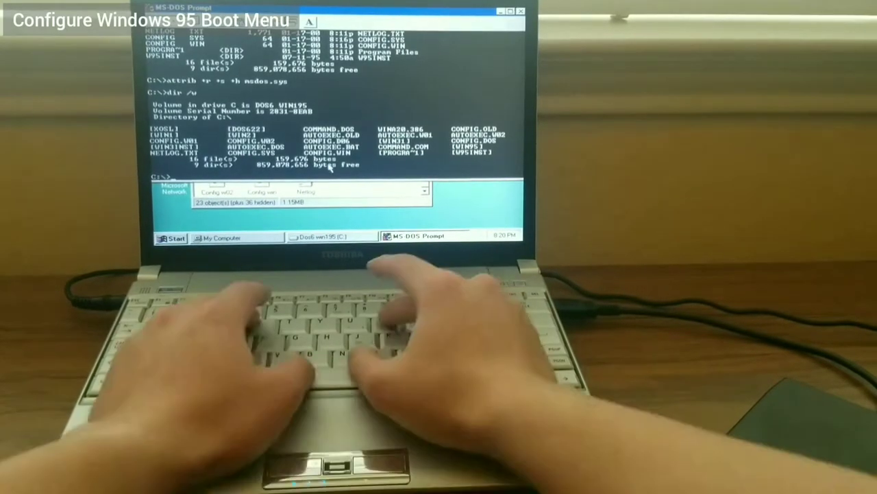
{"action": "type", "text": "attrib -r -s -h msdos.sys"}
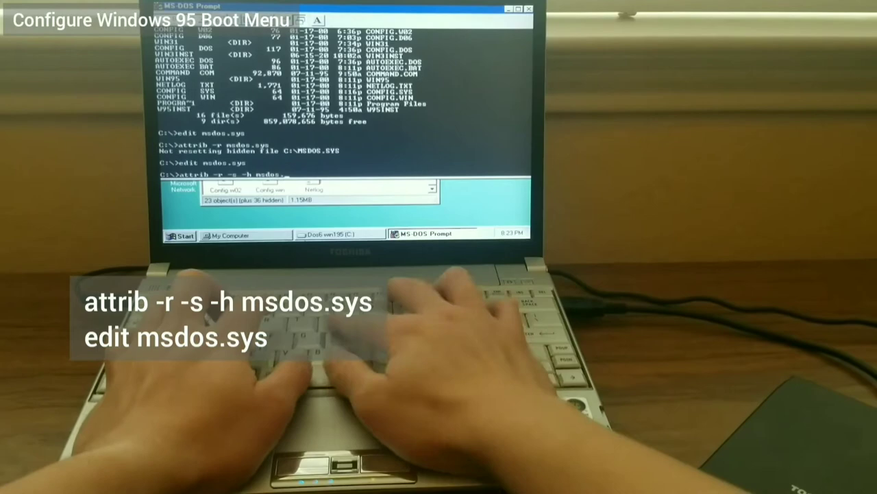
{"action": "key", "text": "enter"}
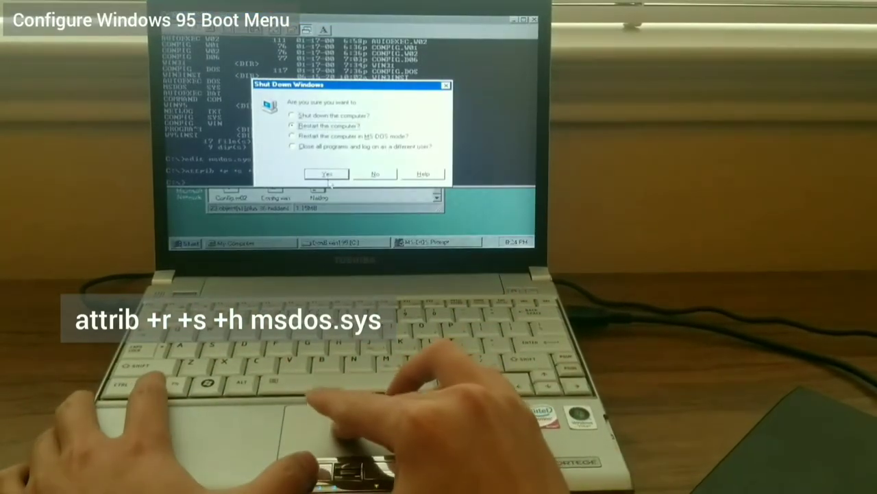
{"action": "left_click", "coordinate": [326, 173]}
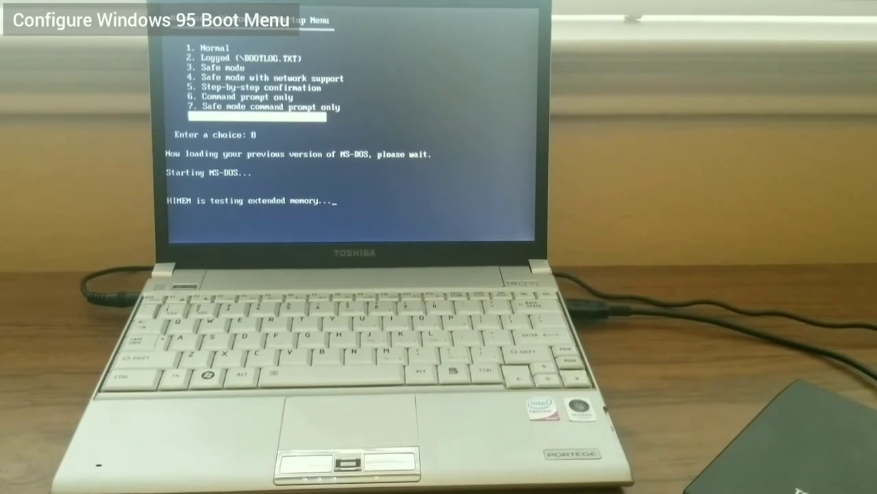
Change into the xosl folder and restore XOSL 1.1.5 onto the DOS drive
{"action": "type", "text": "cd xosl"}
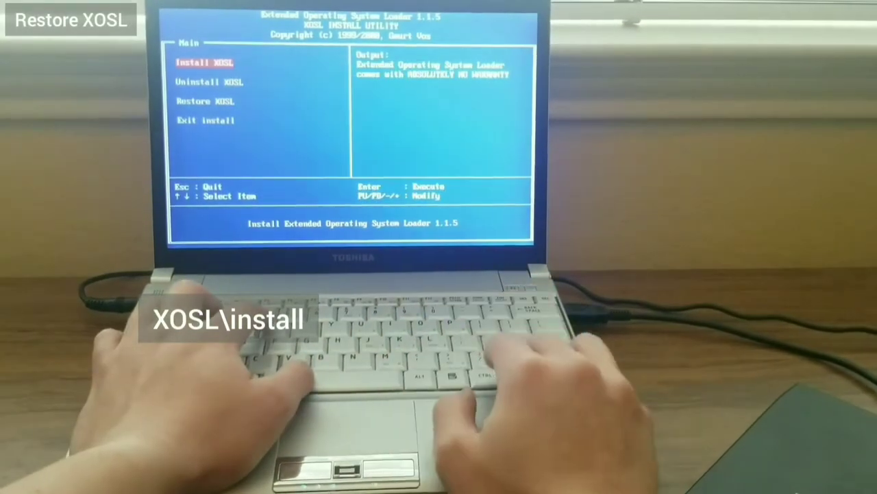
{"action": "key", "text": "Enter"}
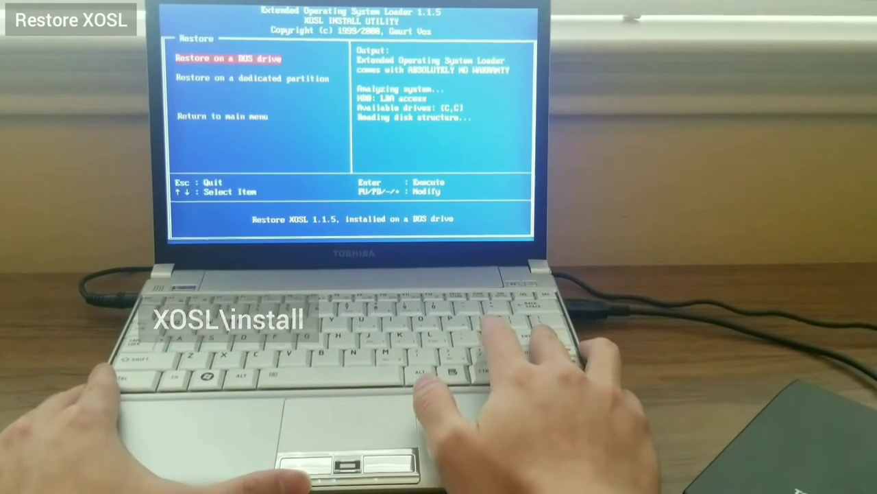
{"action": "key", "text": "enter"}
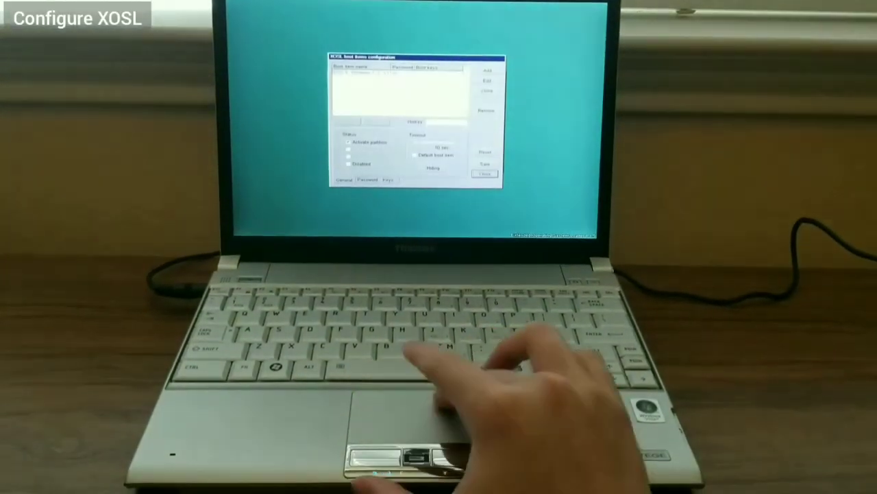
Add a boot item for the installed system and save the boot item configuration
{"action": "left_click", "coordinate": [486, 69]}
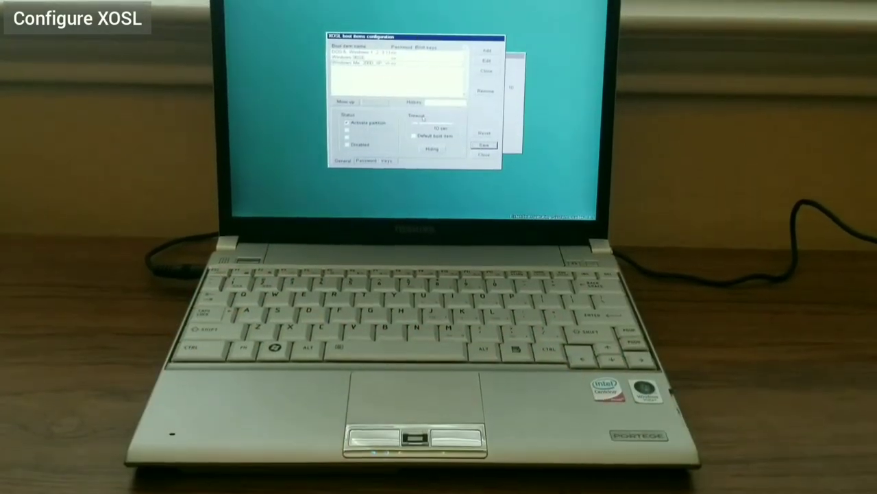
{"action": "left_click", "coordinate": [431, 148]}
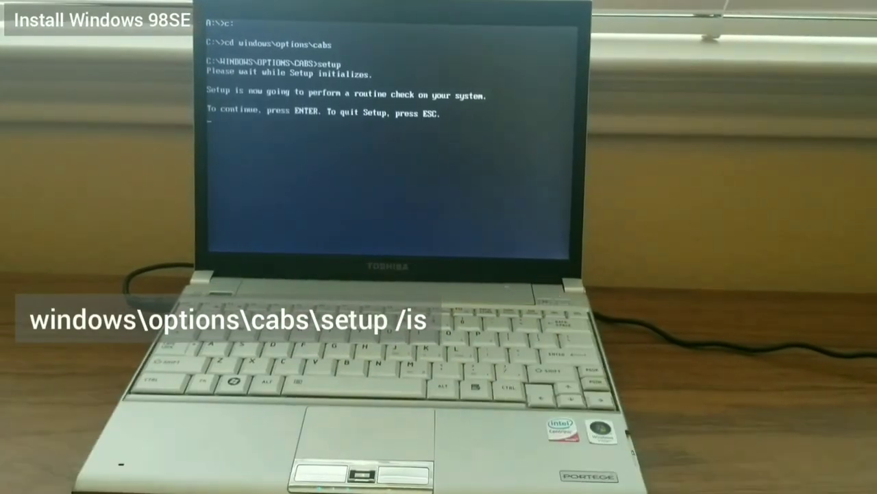
Pass the system check and welcome, choose Other directory and adjust the System Tools components
{"action": "key", "text": "enter"}
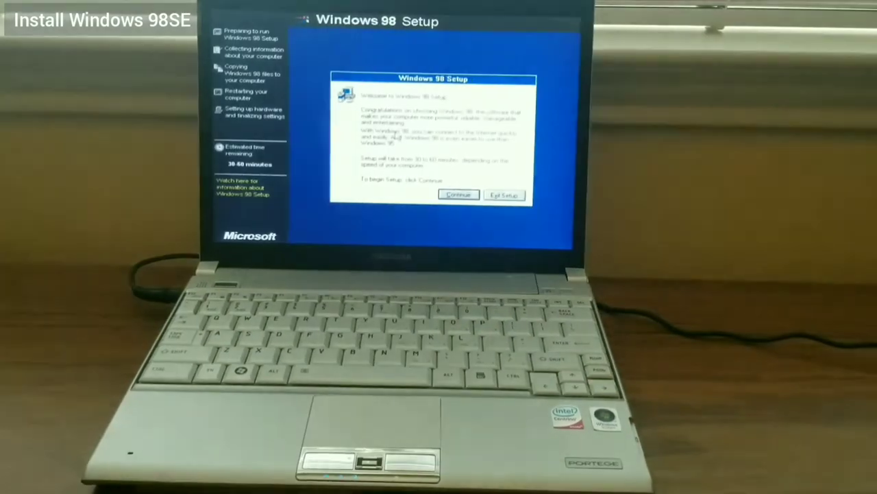
{"action": "left_click", "coordinate": [458, 194]}
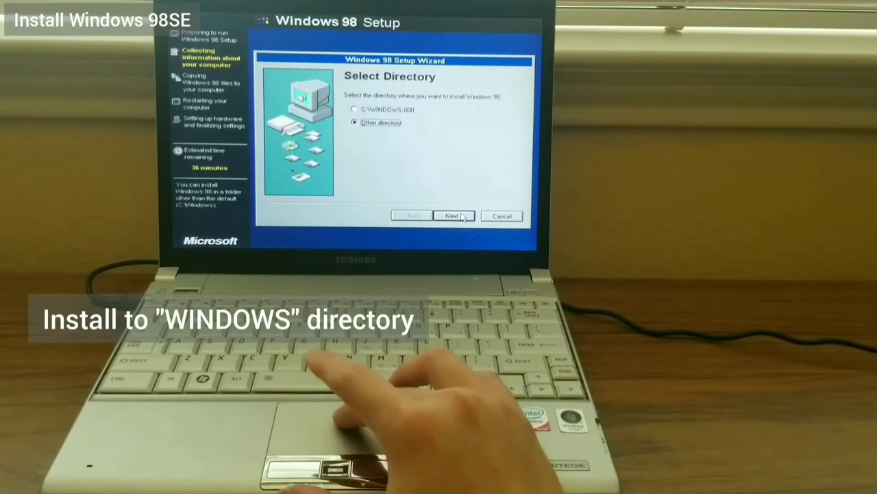
{"action": "left_click", "coordinate": [453, 215]}
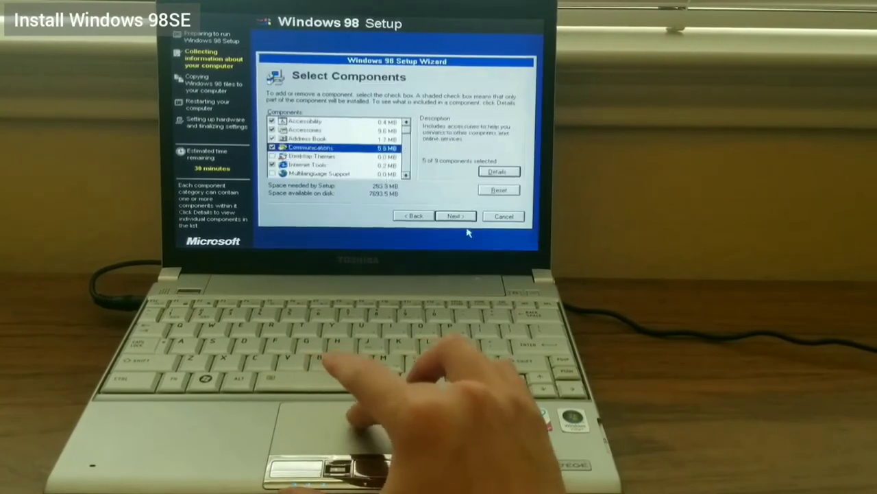
{"action": "left_click", "coordinate": [499, 172]}
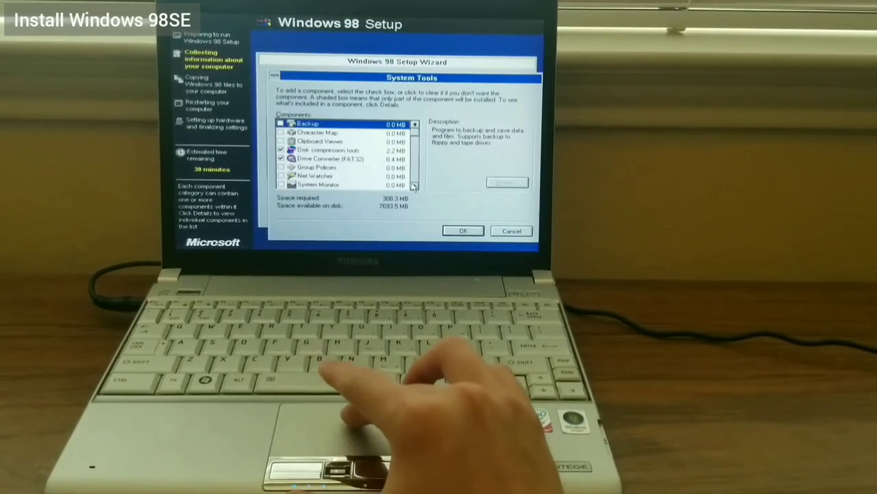
{"action": "left_click", "coordinate": [463, 231]}
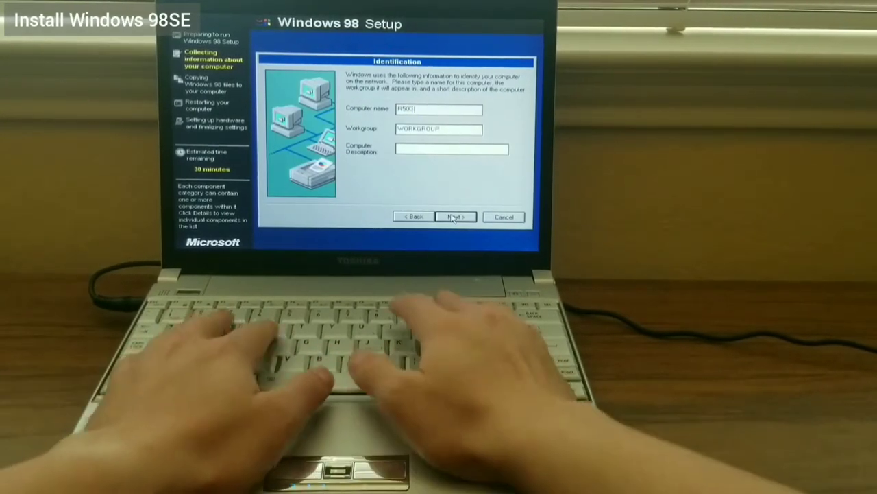
Accept the computer identification and regional settings and start copying the Windows 98 files
{"action": "left_click", "coordinate": [455, 217]}
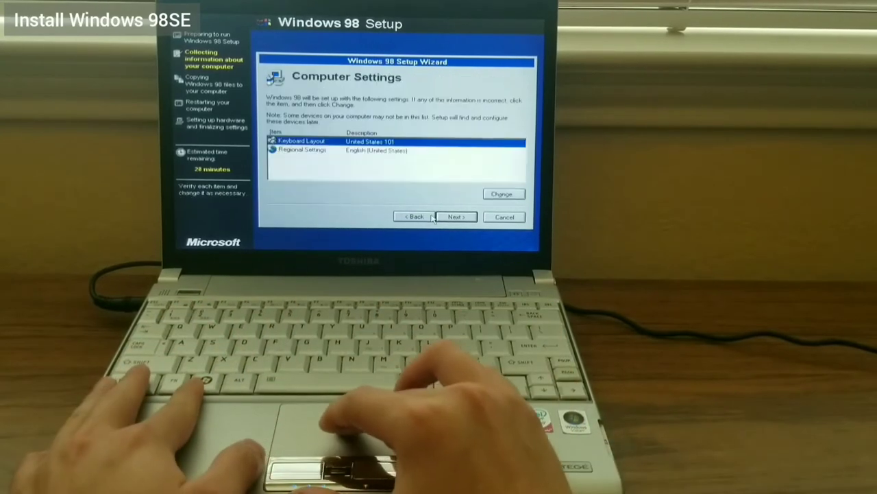
{"action": "left_click", "coordinate": [456, 217]}
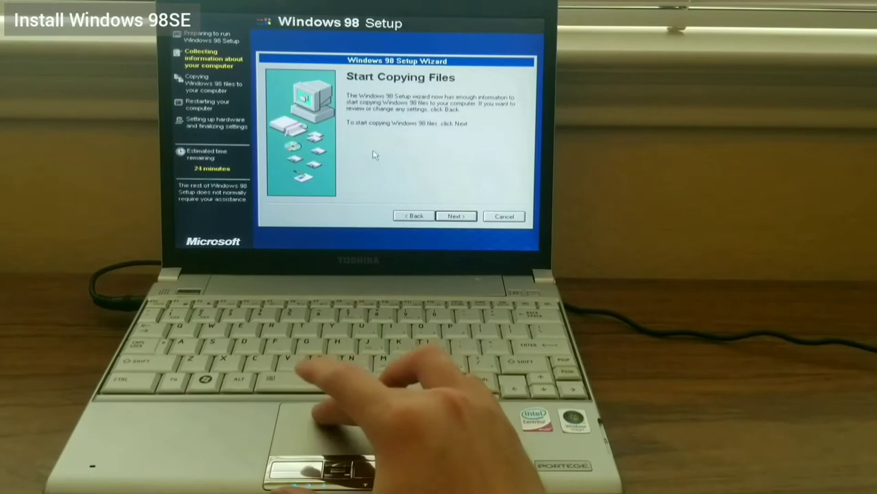
{"action": "left_click", "coordinate": [455, 217]}
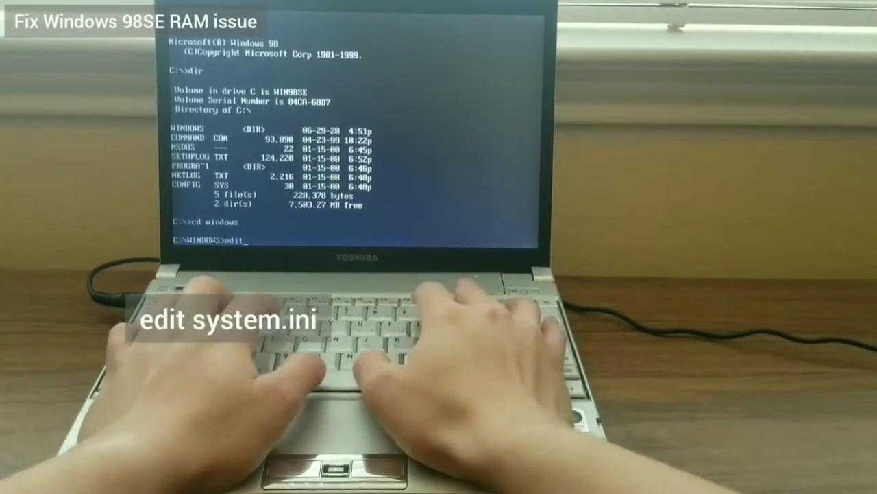
Add maxphyspage=3b000 under [386Enh] in C:\WINDOWS\SYSTEM.INI and save it
{"action": "key", "text": "enter"}
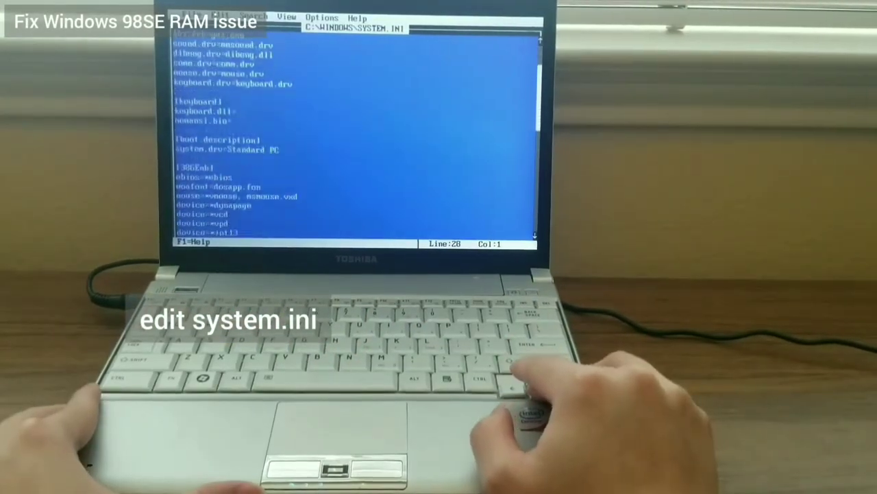
{"action": "type", "text": "maxphyspage=3b000"}
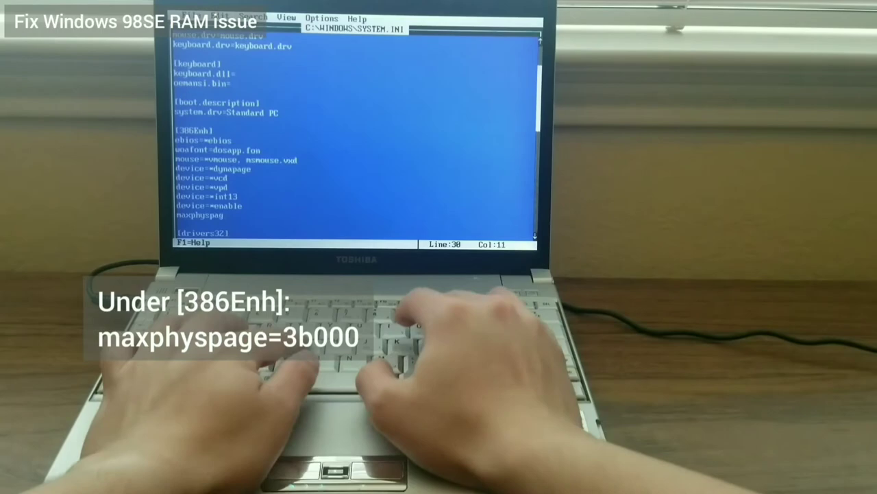
{"action": "left_click", "coordinate": [199, 19]}
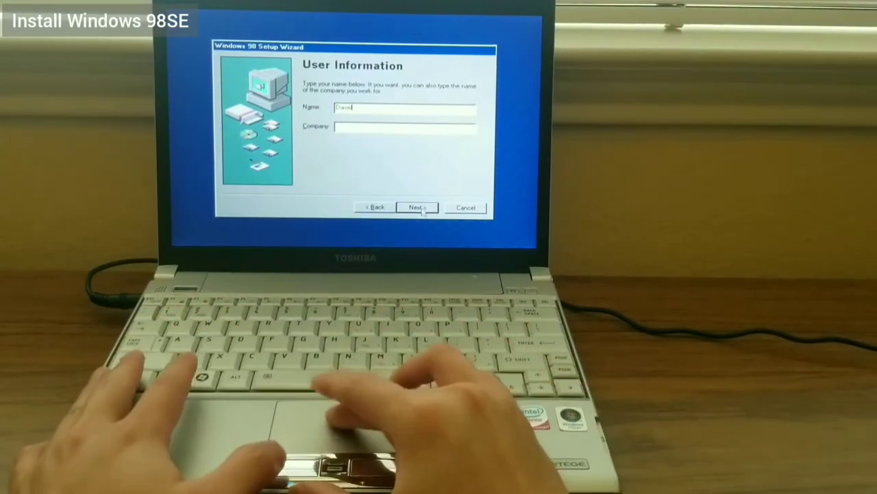
Accept user information and product key, finish the PC Card wizard and confirm the time zone
{"action": "left_click", "coordinate": [417, 207]}
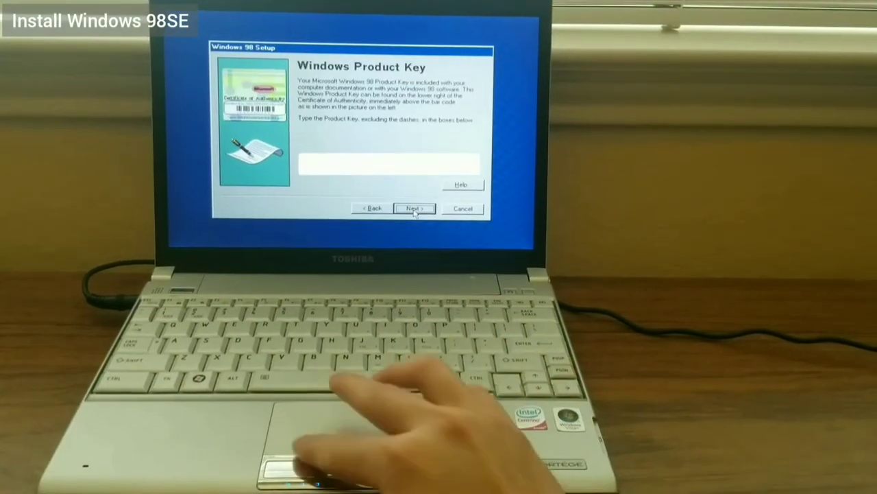
{"action": "left_click", "coordinate": [414, 208]}
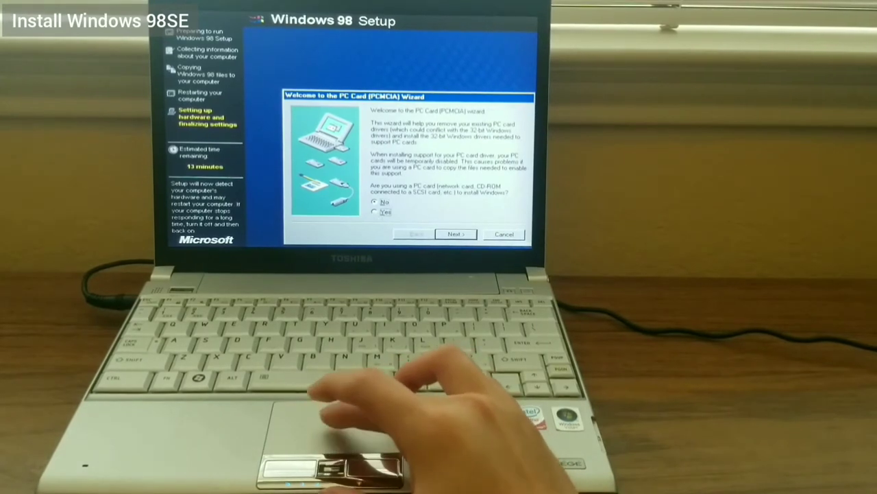
{"action": "left_click", "coordinate": [455, 234]}
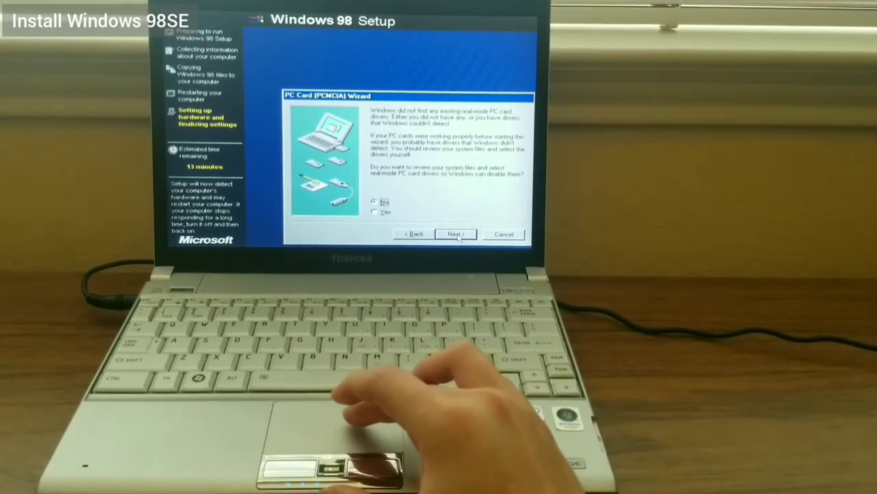
{"action": "left_click", "coordinate": [455, 234]}
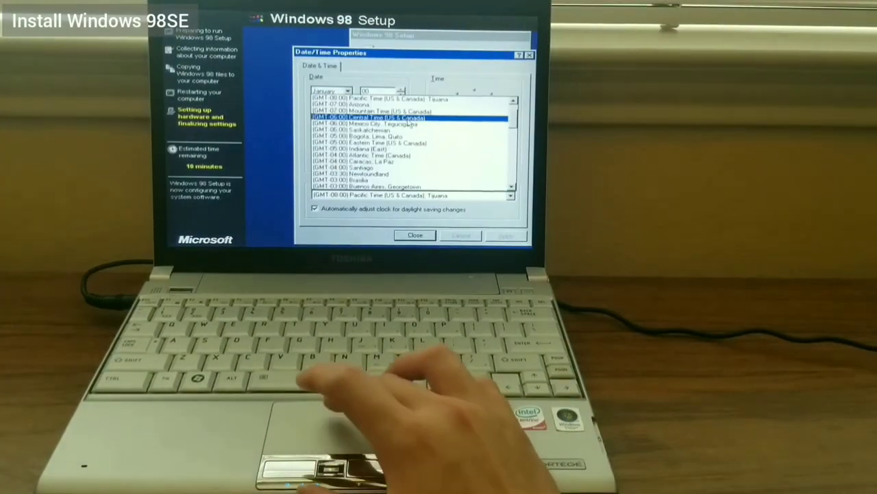
{"action": "left_click", "coordinate": [414, 236]}
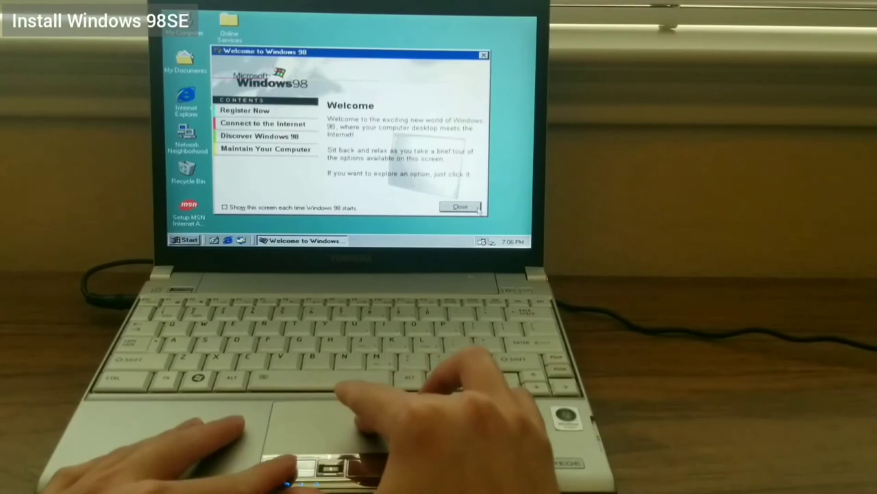
Close the Welcome to Windows 98 window
{"action": "left_click", "coordinate": [461, 206]}
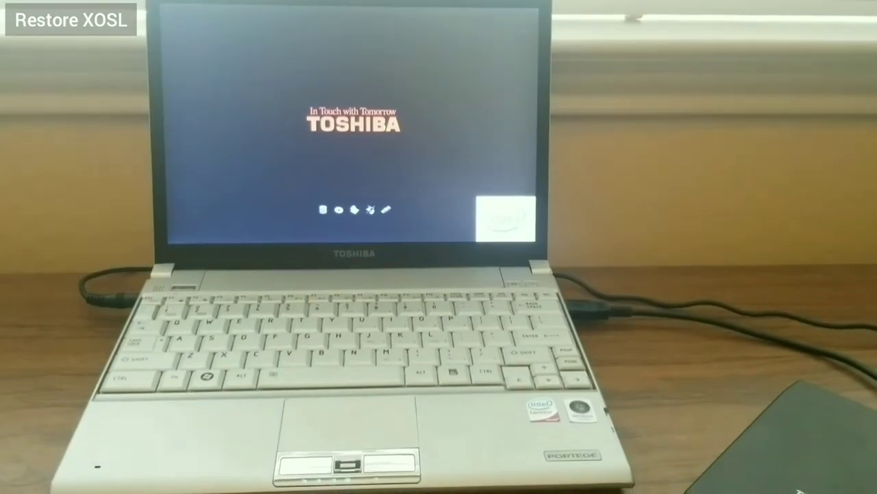
Boot the previous MS-DOS version via F8 and restore XOSL 1.1.5 onto the DOS drive
{"action": "key", "text": "f8"}
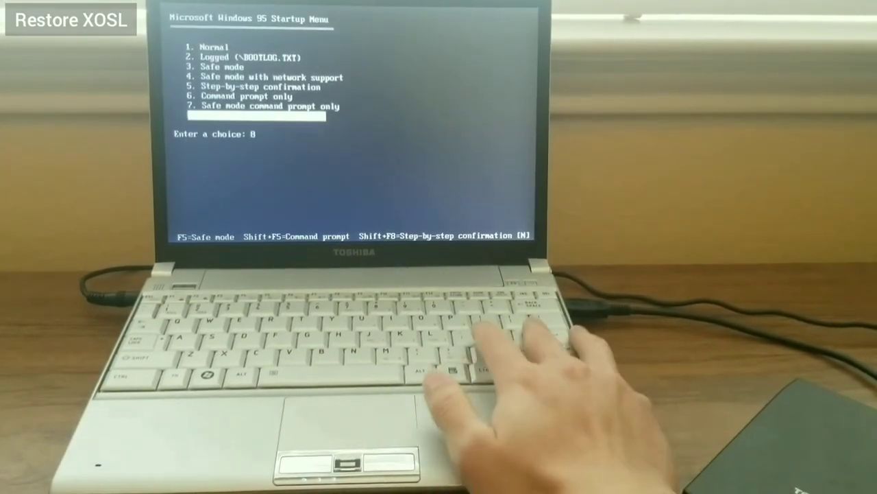
{"action": "key", "text": "enter"}
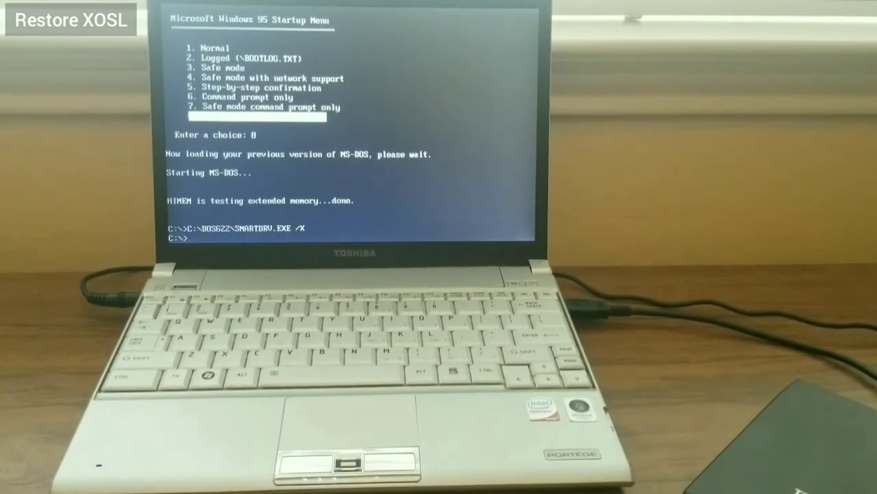
{"action": "type", "text": "dir"}
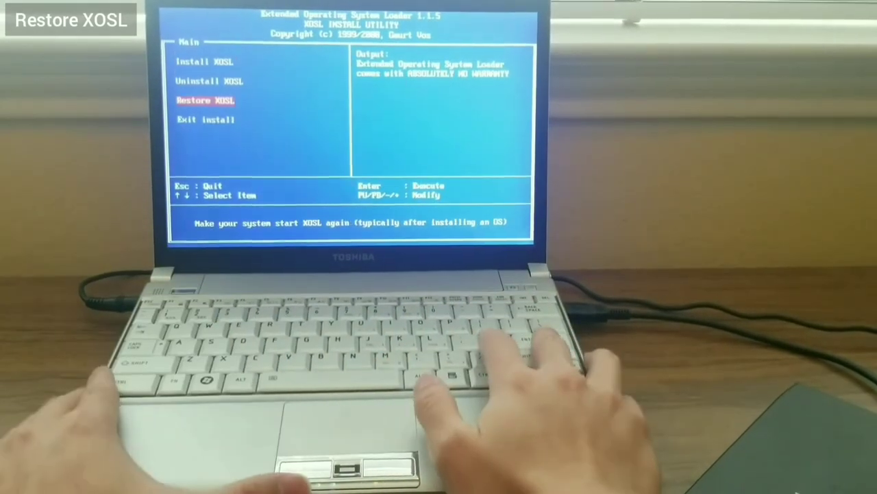
{"action": "key", "text": "enter"}
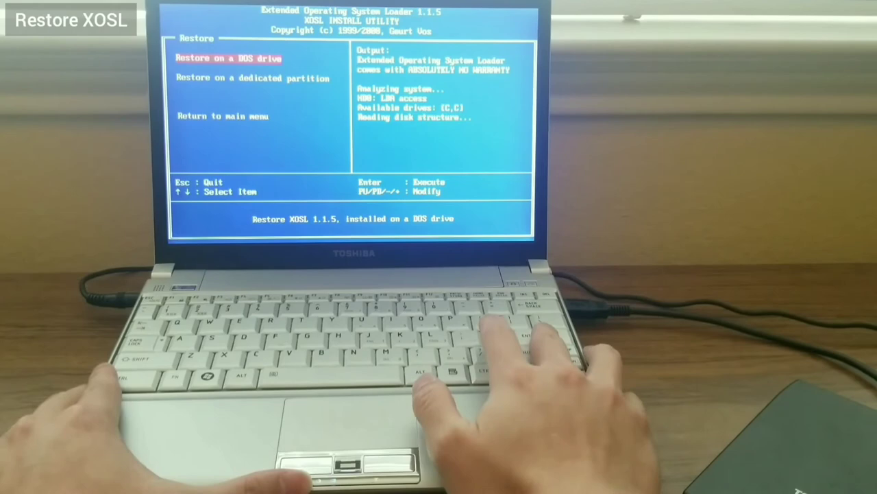
{"action": "key", "text": "enter"}
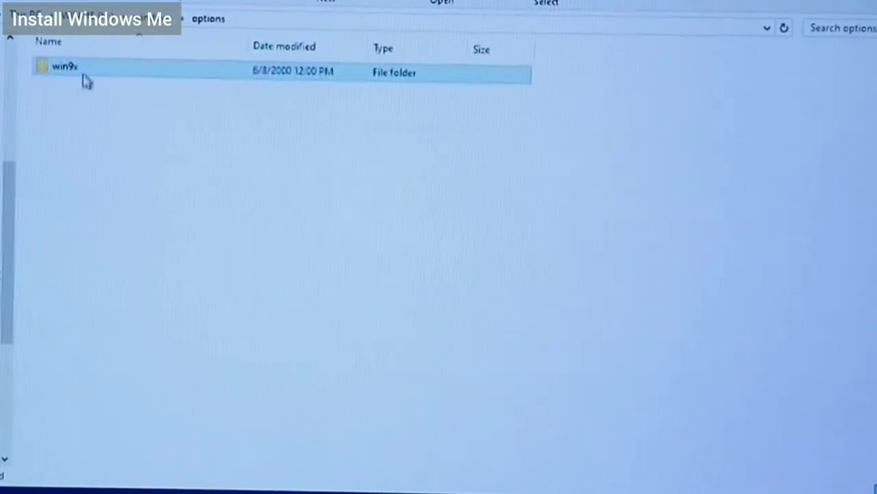
Open the win9x folder inside the options directory
{"action": "double_click", "coordinate": [65, 66]}
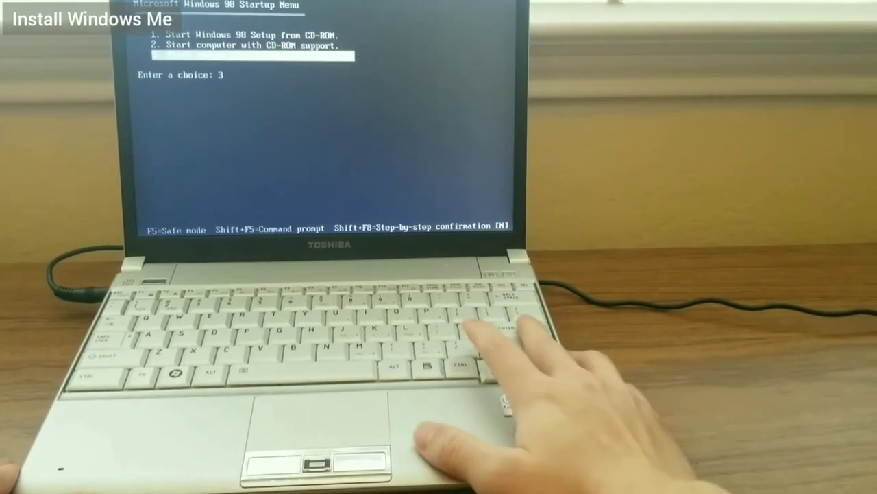
Boot from the startup disk, pass the detection warning and choose Other directory C:\WINDOWS with Custom setup
{"action": "key", "text": "enter"}
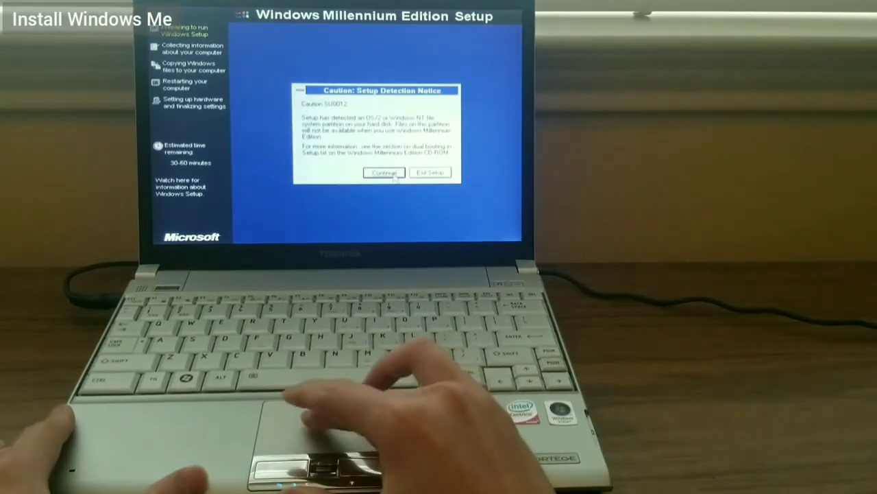
{"action": "left_click", "coordinate": [384, 173]}
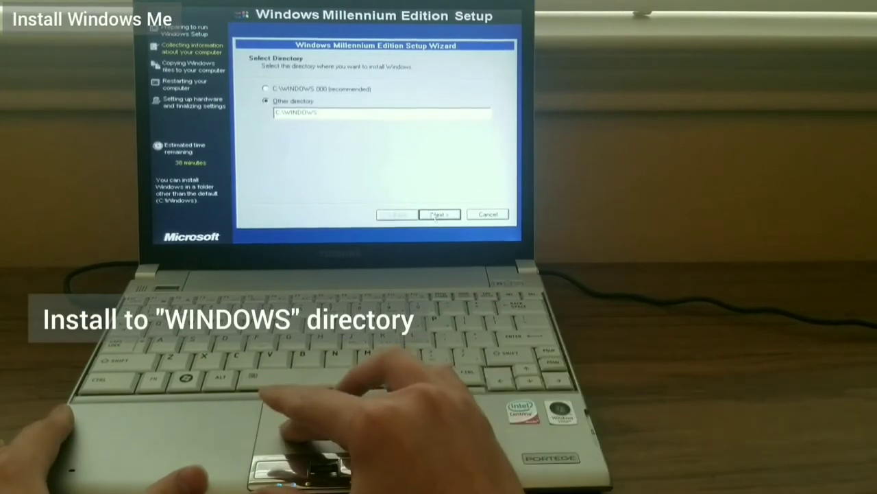
{"action": "left_click", "coordinate": [439, 213]}
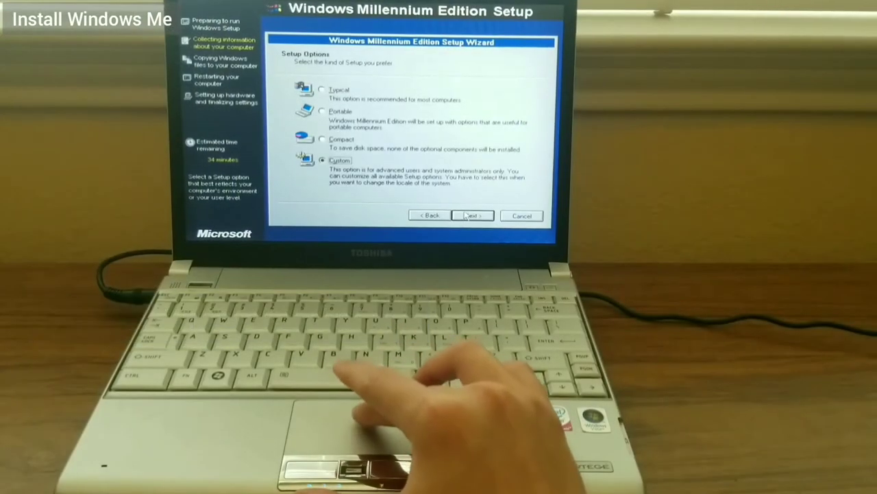
{"action": "left_click", "coordinate": [471, 215]}
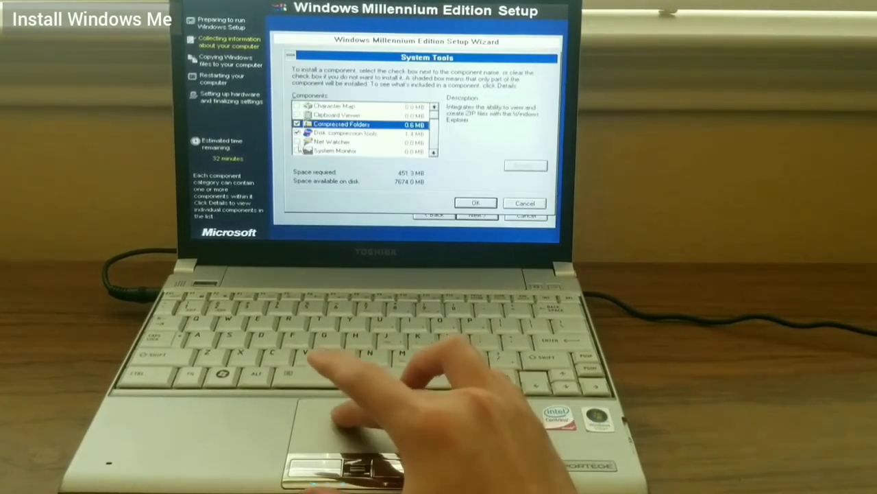
Confirm system tools and language, skip the startup disk and begin copying the Windows Me files
{"action": "left_click", "coordinate": [475, 203]}
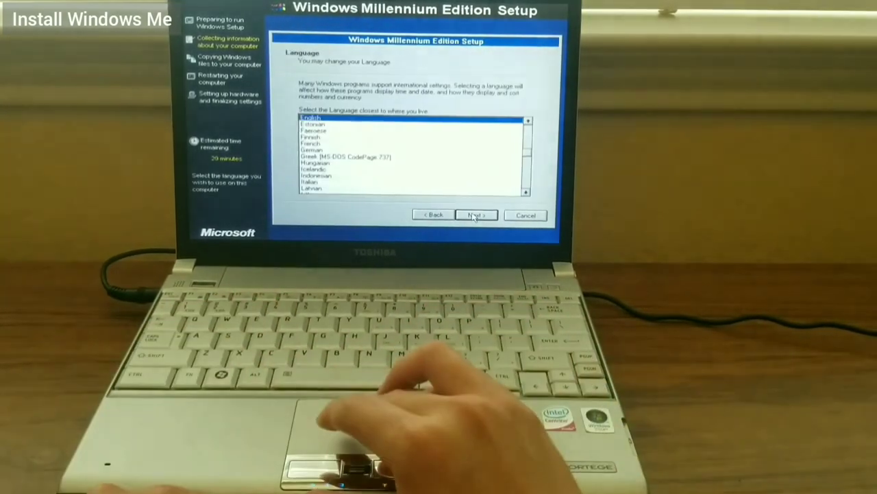
{"action": "left_click", "coordinate": [474, 214]}
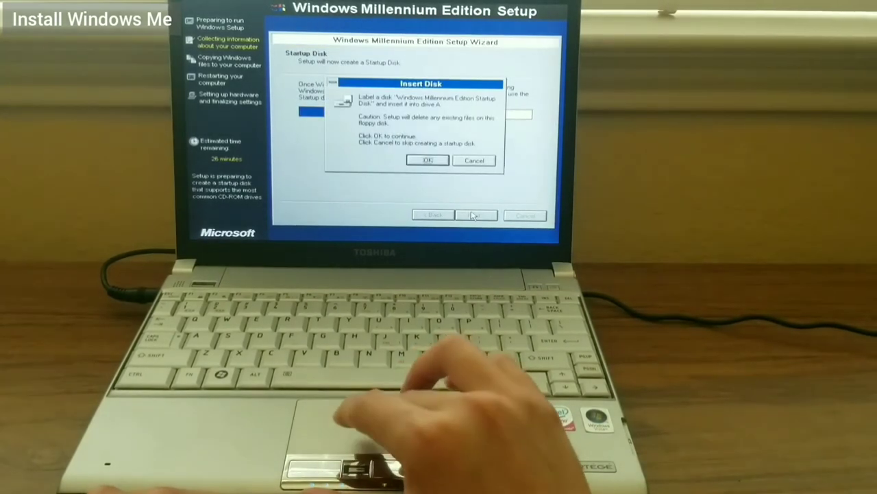
{"action": "left_click", "coordinate": [428, 159]}
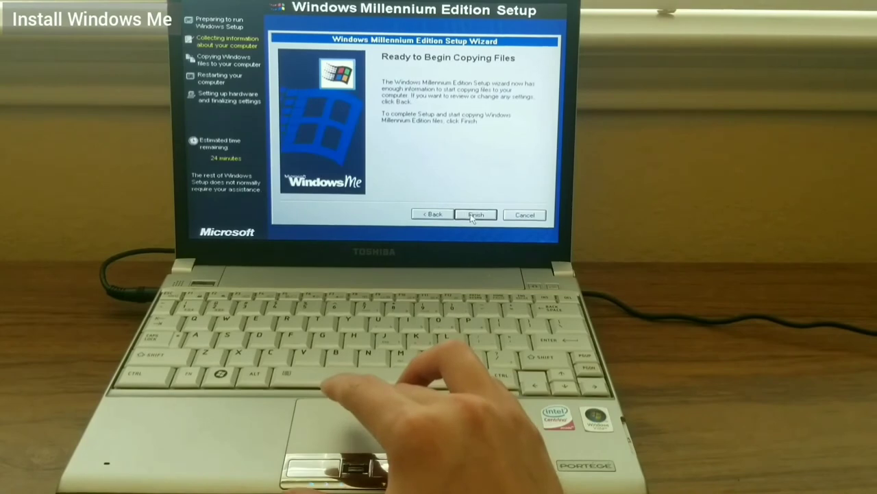
{"action": "left_click", "coordinate": [475, 214]}
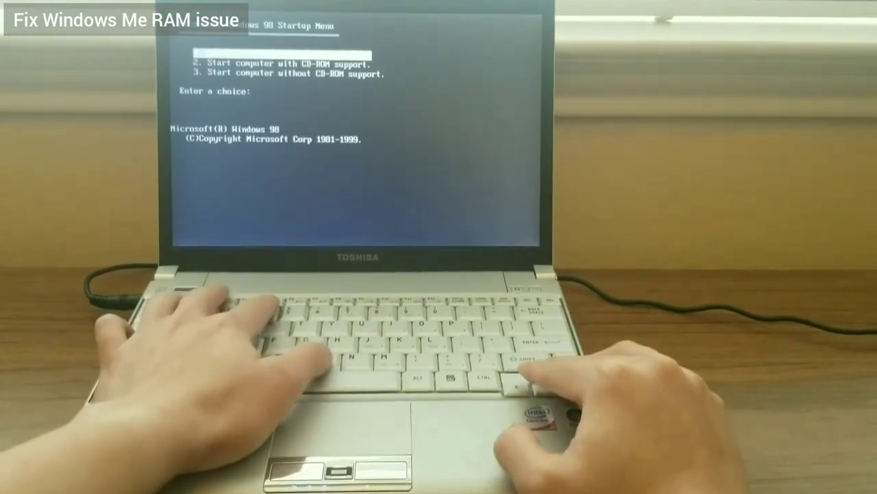
Run a:\edit on C:\WINDOWS\SYSTEM.INI and add maxphyspage=3b000 under [386Enh]
{"action": "type", "text": "dir /"}
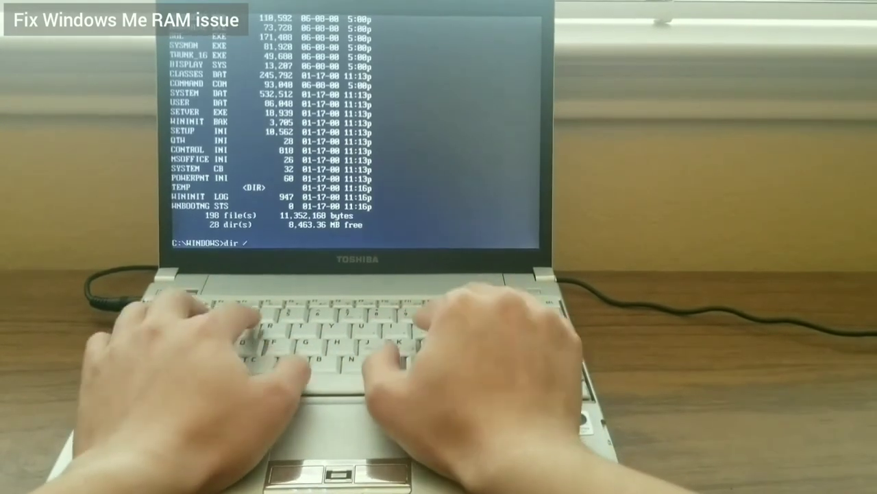
{"action": "type", "text": "edit system.ini"}
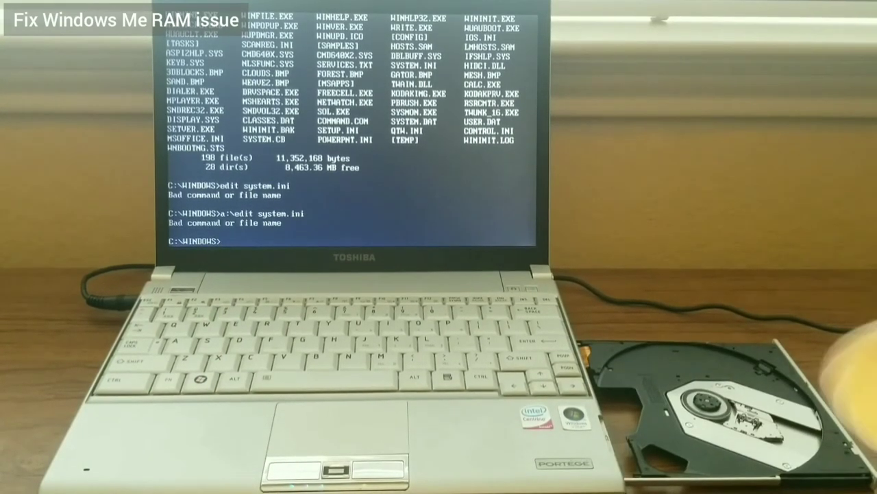
{"action": "type", "text": "a:\\edit syst"}
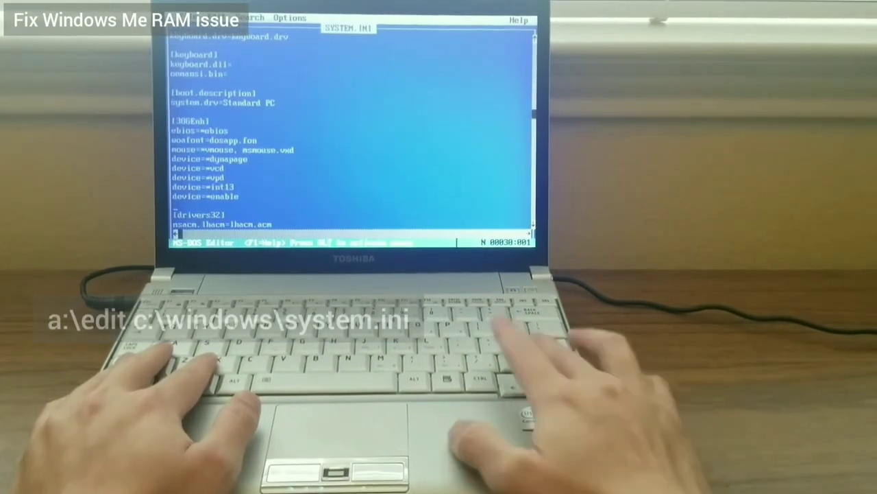
{"action": "type", "text": "maxphyspage=3b000"}
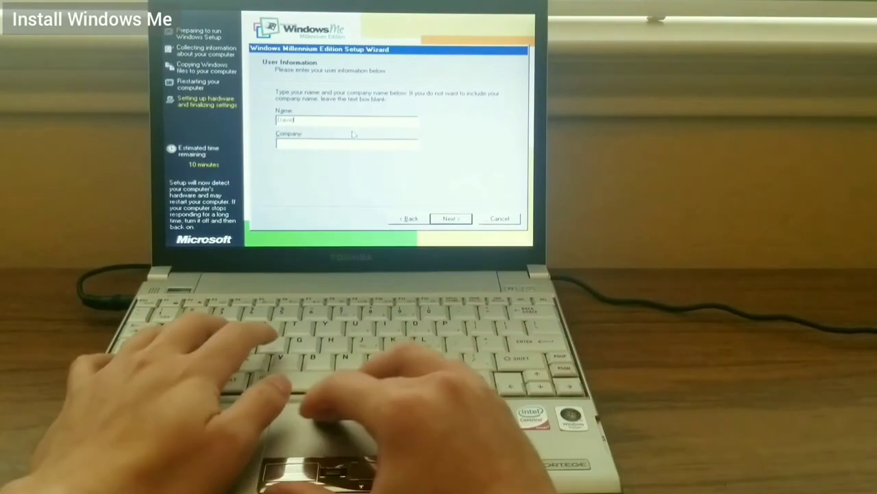
Accept the user information and product key, advancing Me Setup to the Restart Computer countdown
{"action": "left_click", "coordinate": [449, 218]}
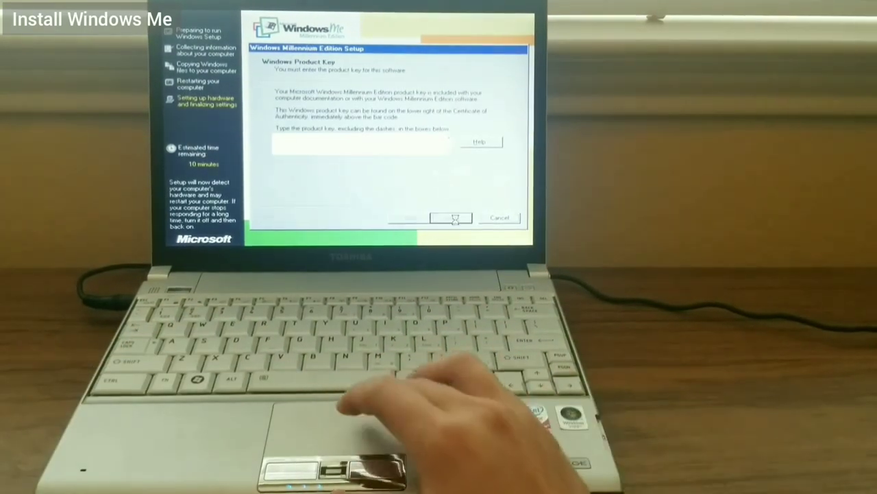
{"action": "left_click", "coordinate": [450, 218]}
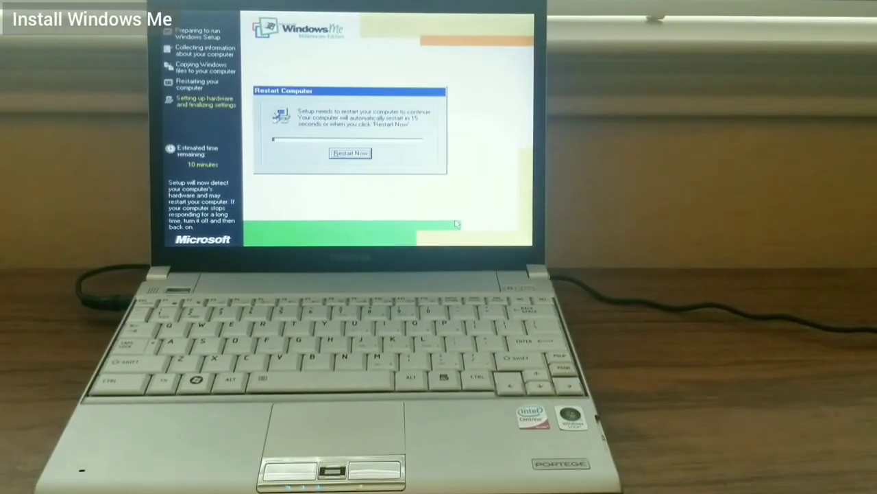